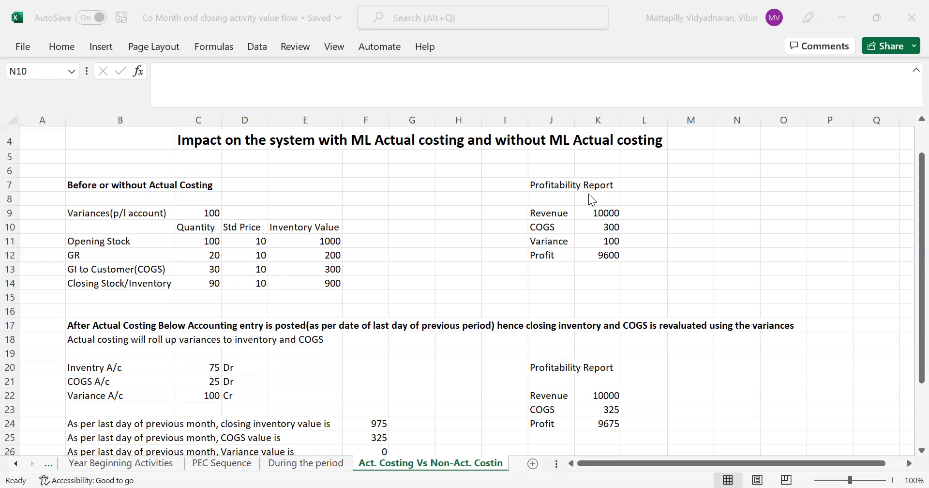
mouse_move(112, 195)
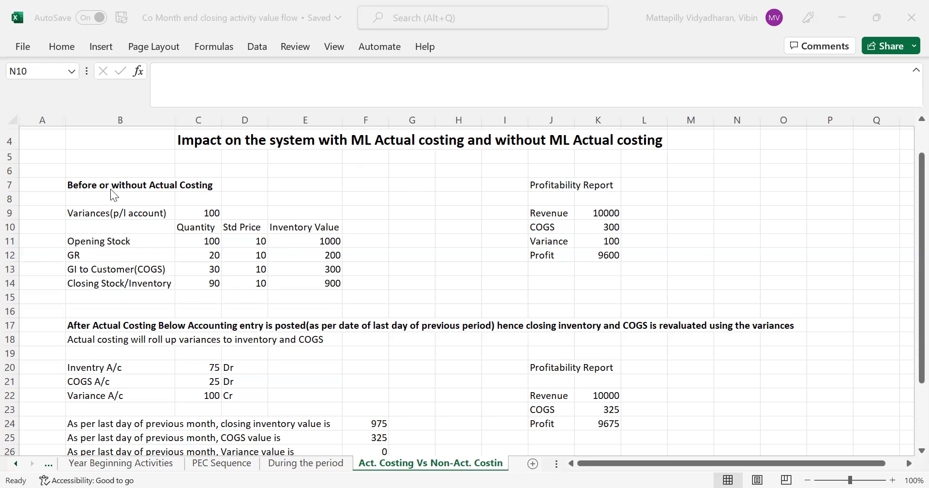
mouse_move(166, 224)
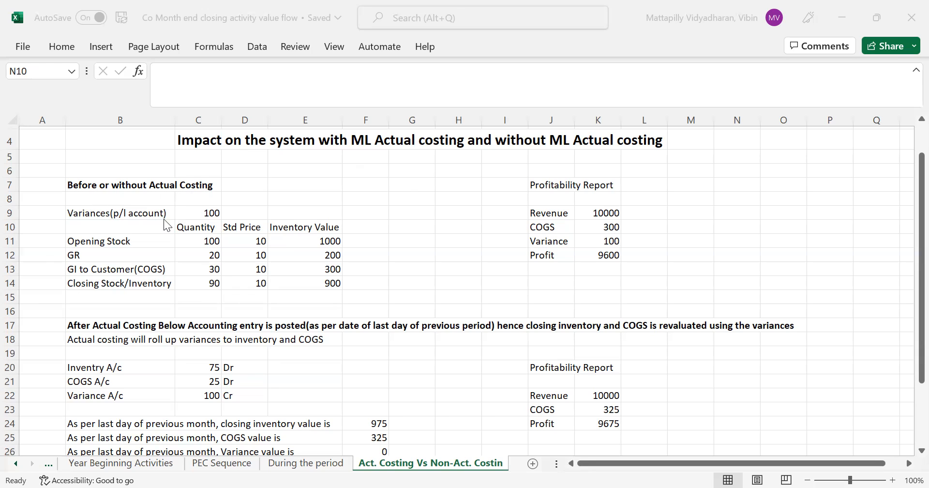
mouse_move(83, 218)
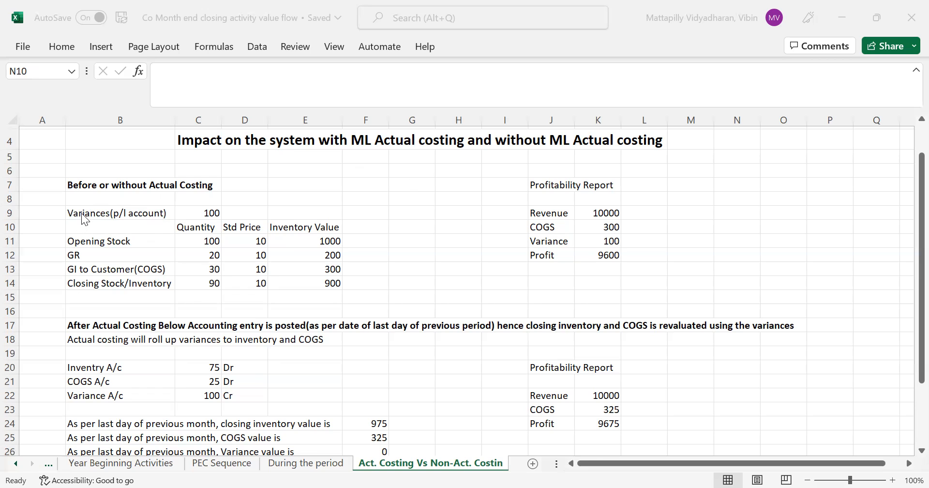
- Review the P&L variance of 100 and the opening stock of 100 units valued at 1000
left_click(116, 213)
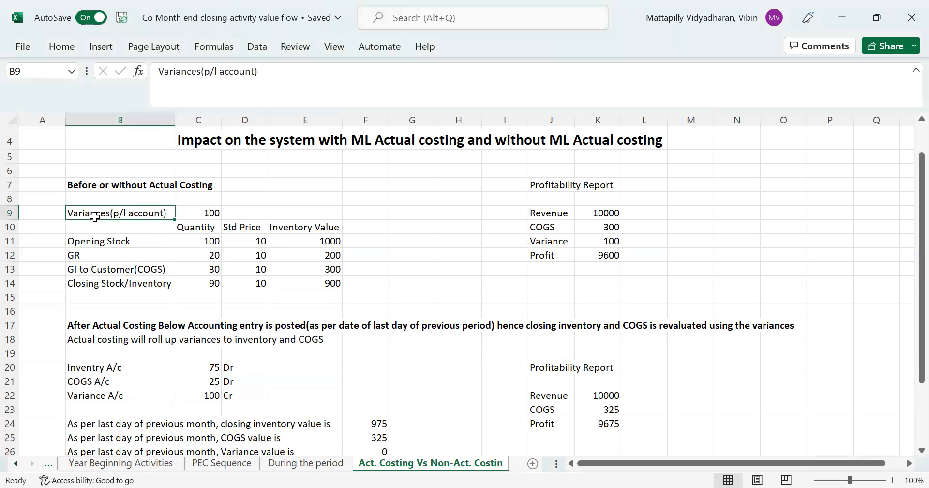
mouse_move(164, 214)
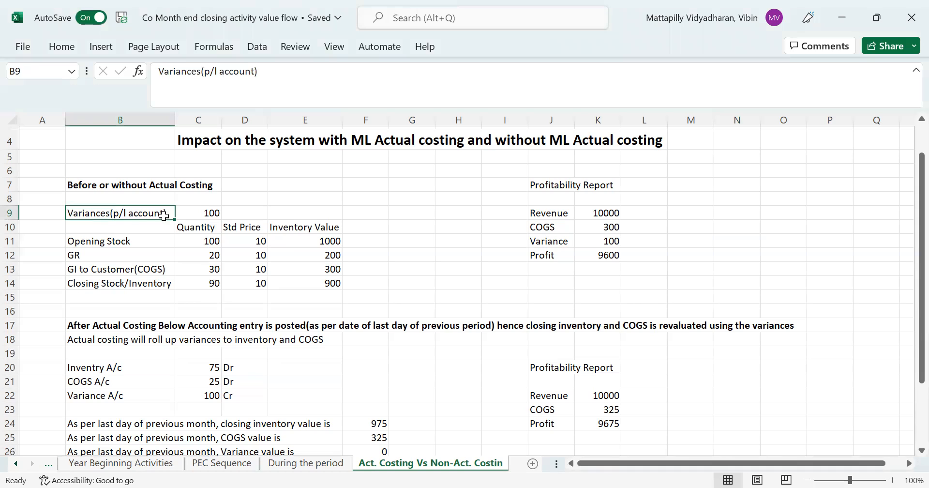
mouse_move(97, 213)
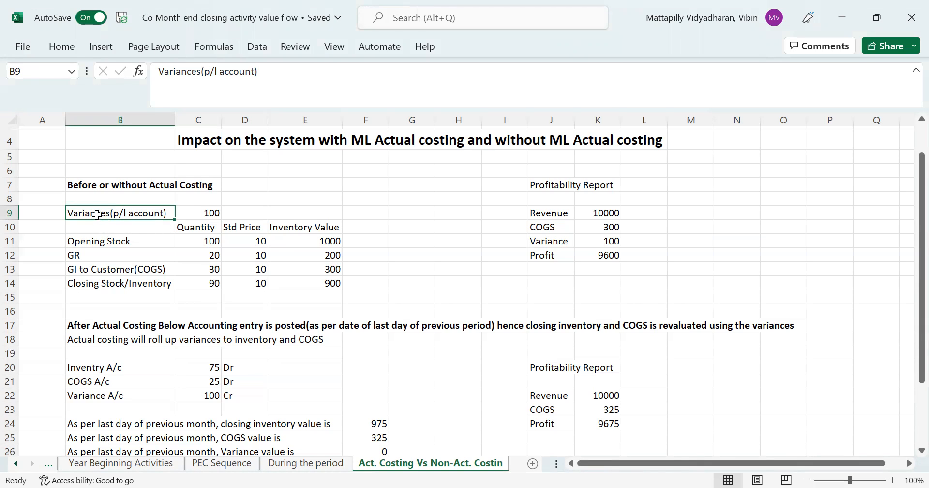
mouse_move(116, 213)
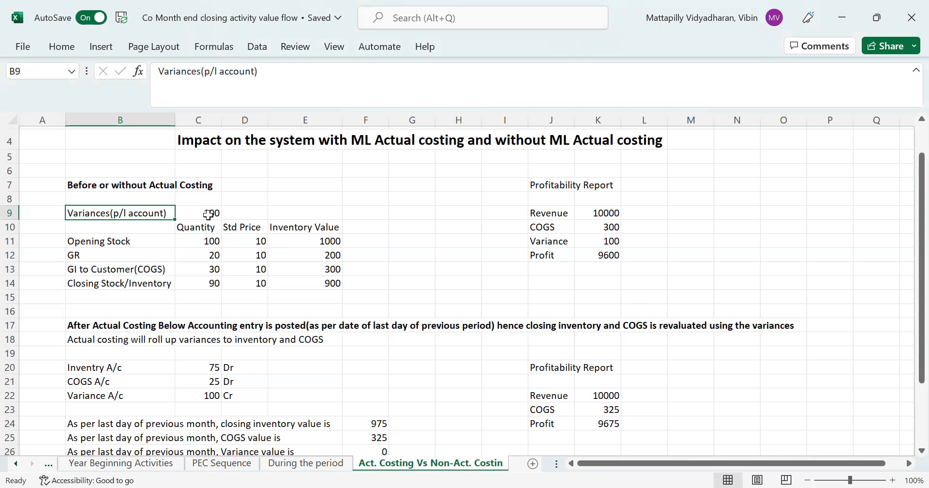
left_click(198, 213)
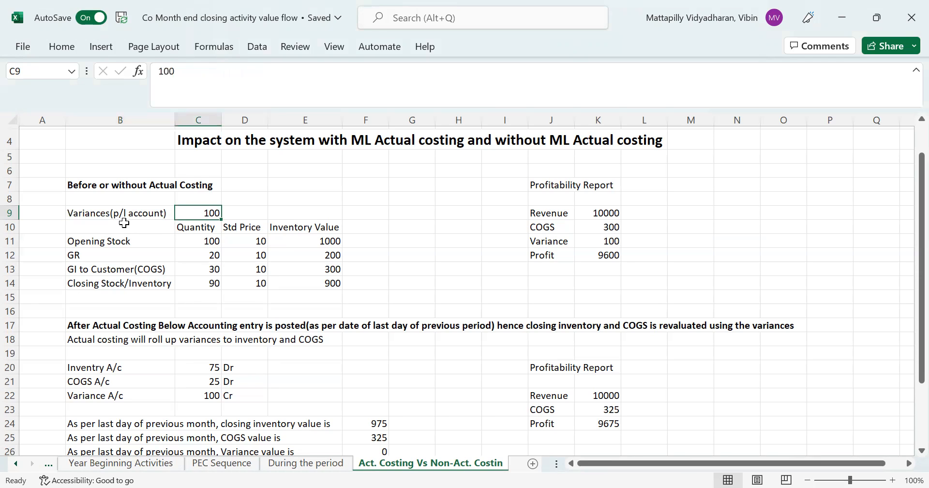
mouse_move(166, 222)
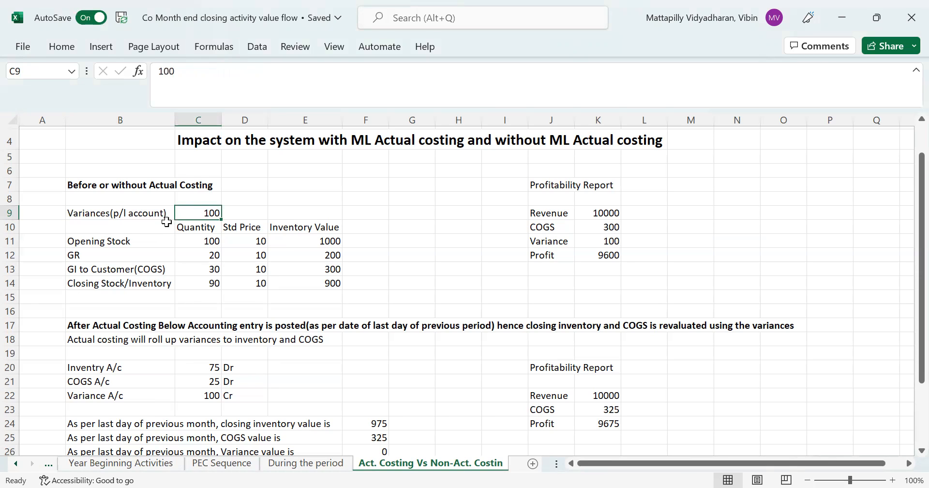
mouse_move(141, 249)
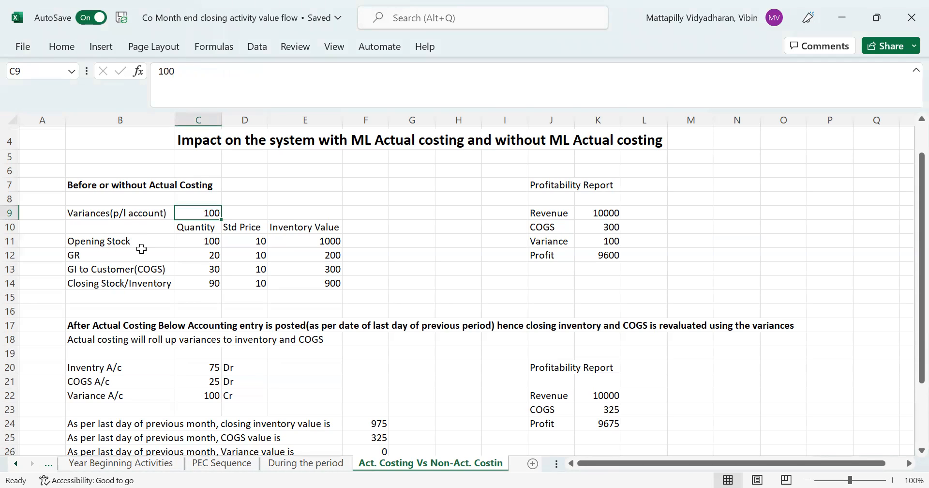
left_click(120, 241)
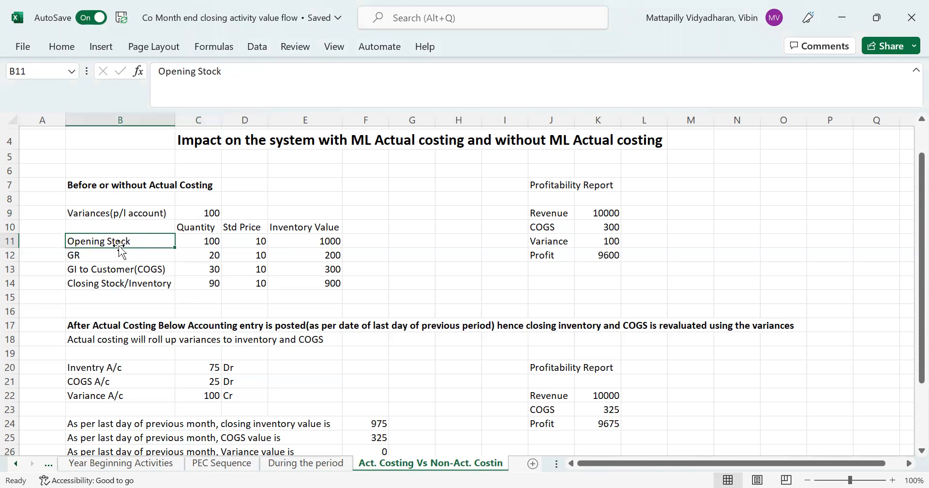
left_click(199, 241)
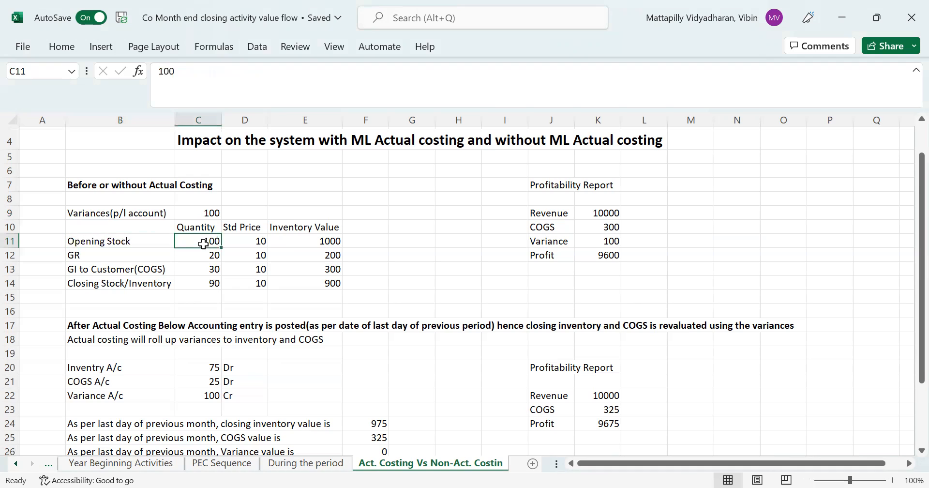
mouse_move(252, 243)
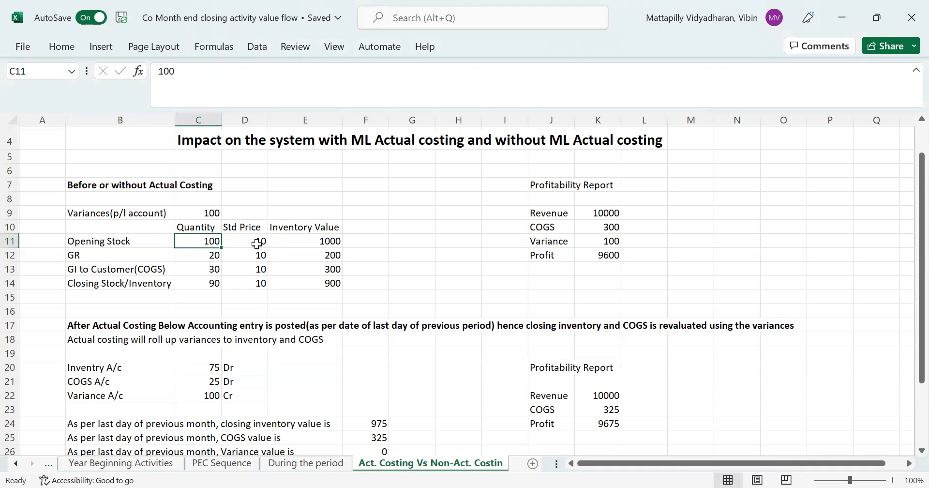
left_click(256, 241)
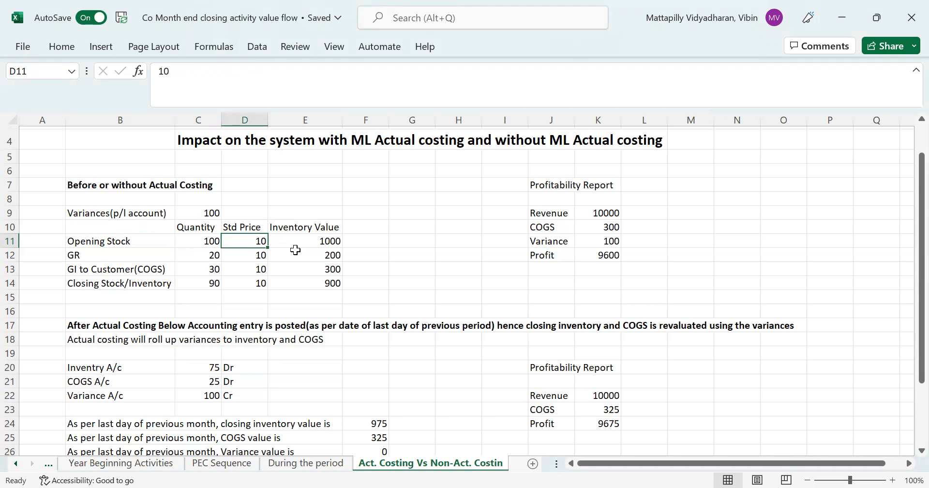
left_click(320, 241)
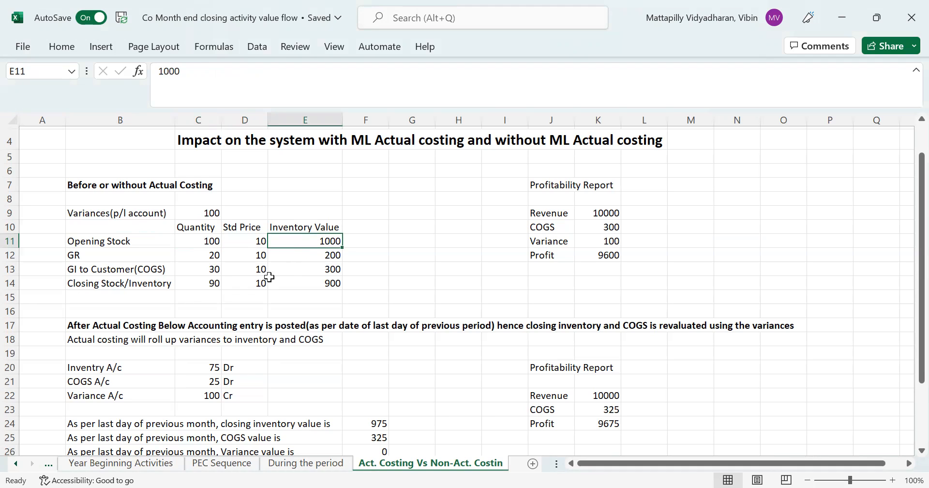
- Review the GR at standard price 10 and the 30 units issued to the customer giving COGS 300
left_click(120, 255)
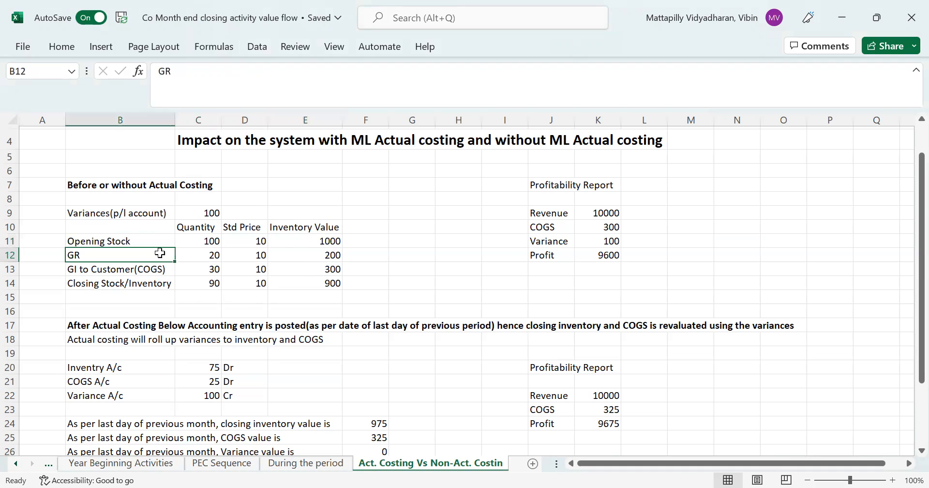
left_click(245, 254)
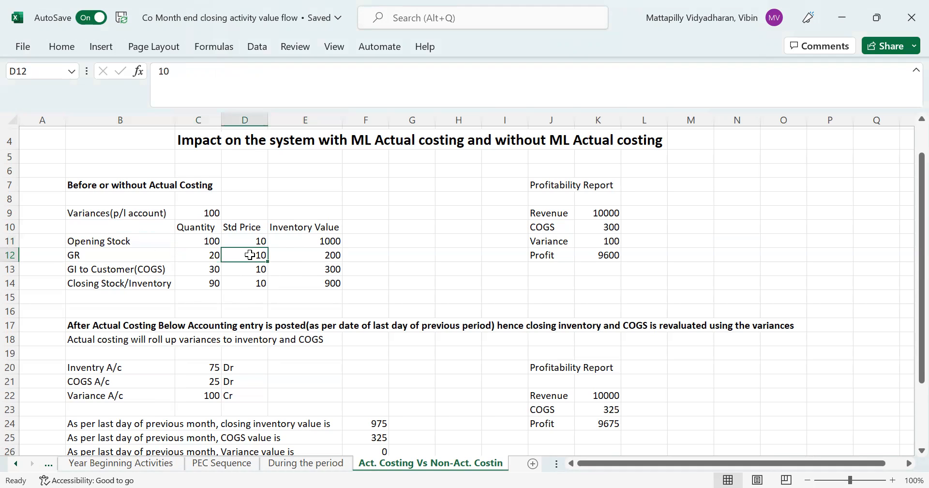
mouse_move(232, 256)
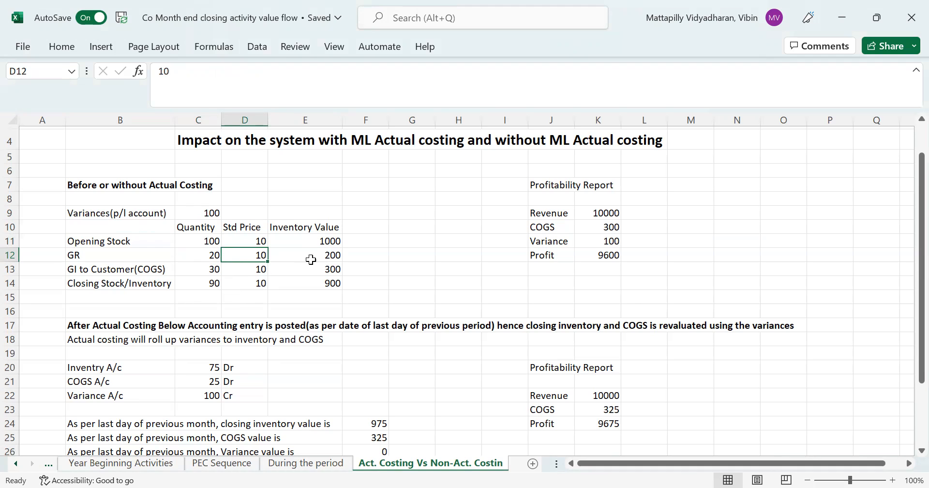
mouse_move(304, 259)
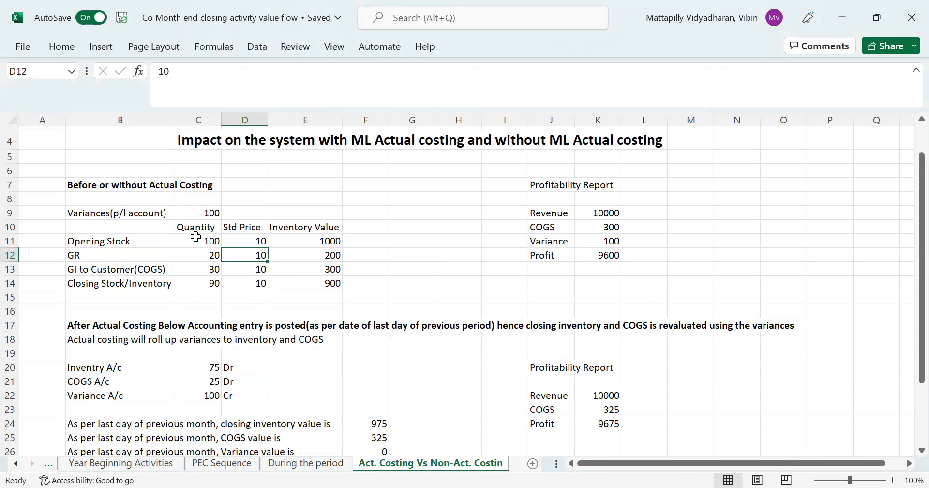
mouse_move(200, 264)
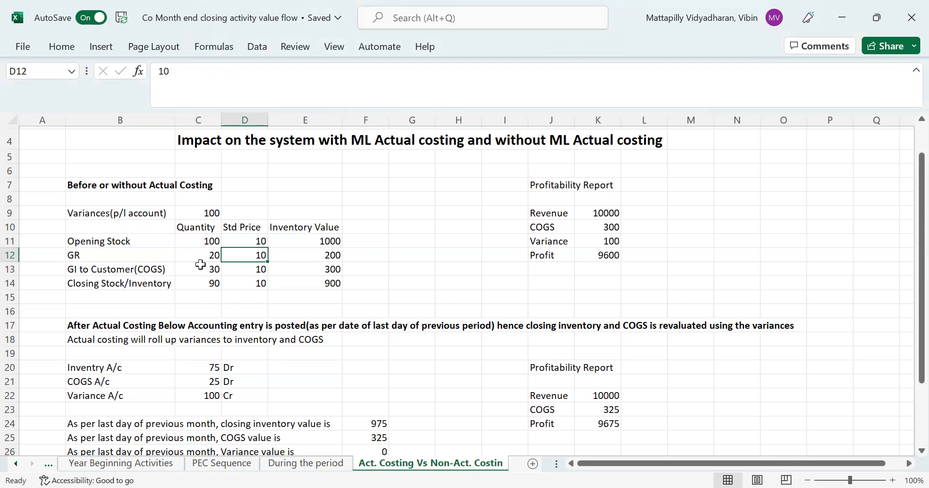
left_click(120, 269)
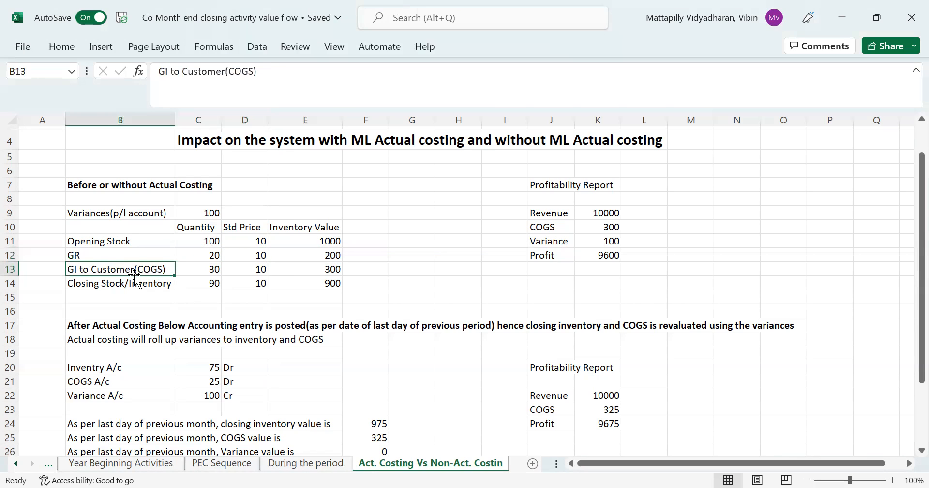
mouse_move(188, 275)
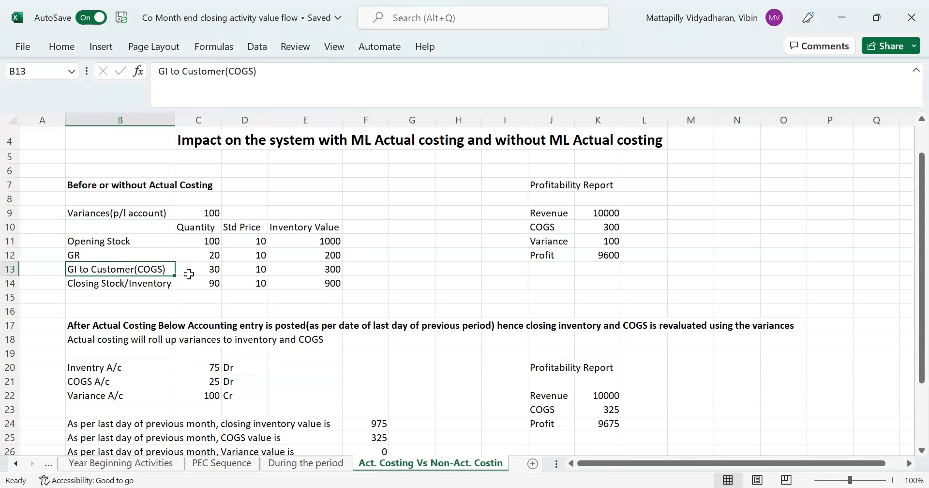
left_click(198, 269)
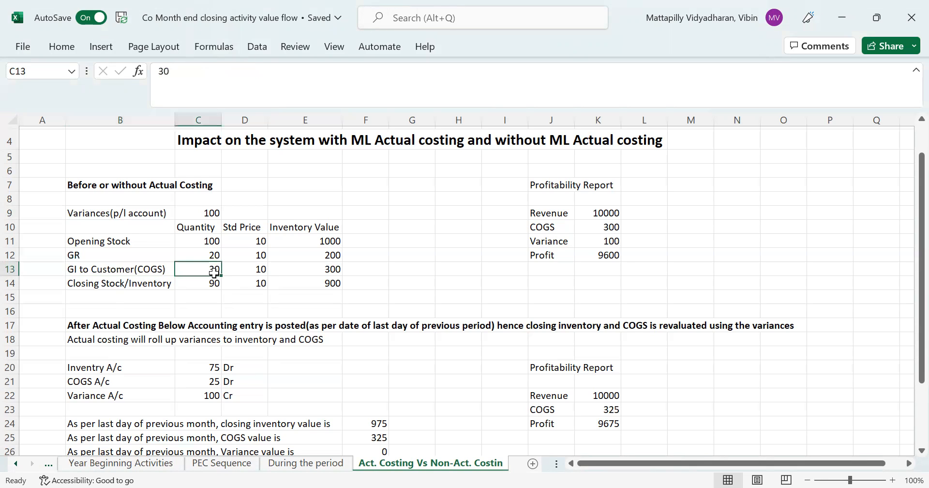
left_click(244, 270)
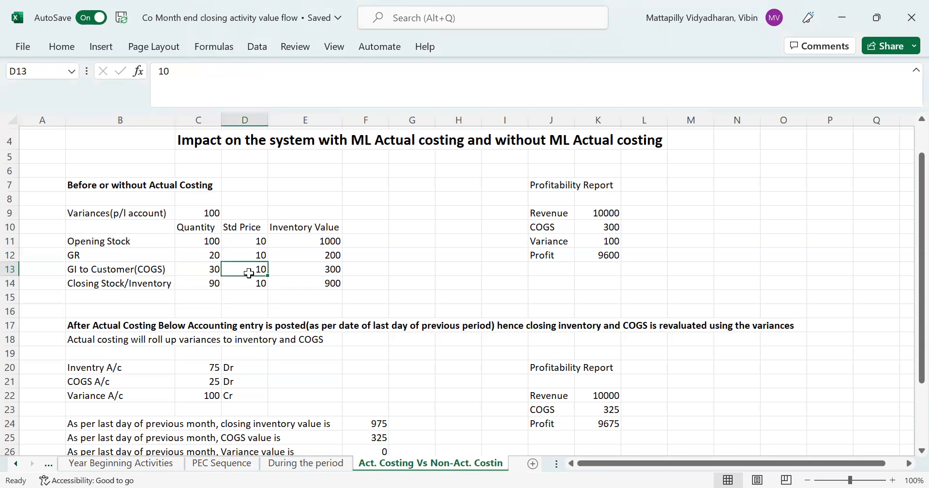
mouse_move(312, 270)
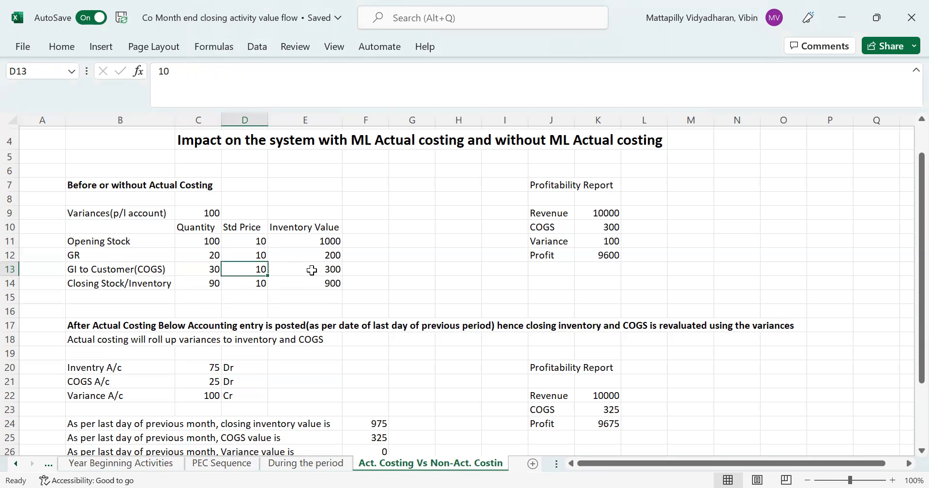
left_click(312, 269)
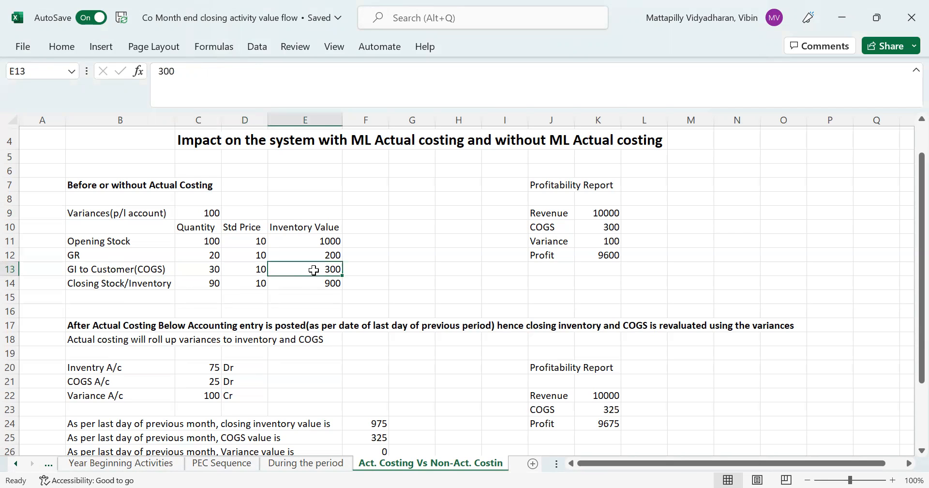
- Show how the closing stock quantity and closing inventory value are calculated
left_click(198, 284)
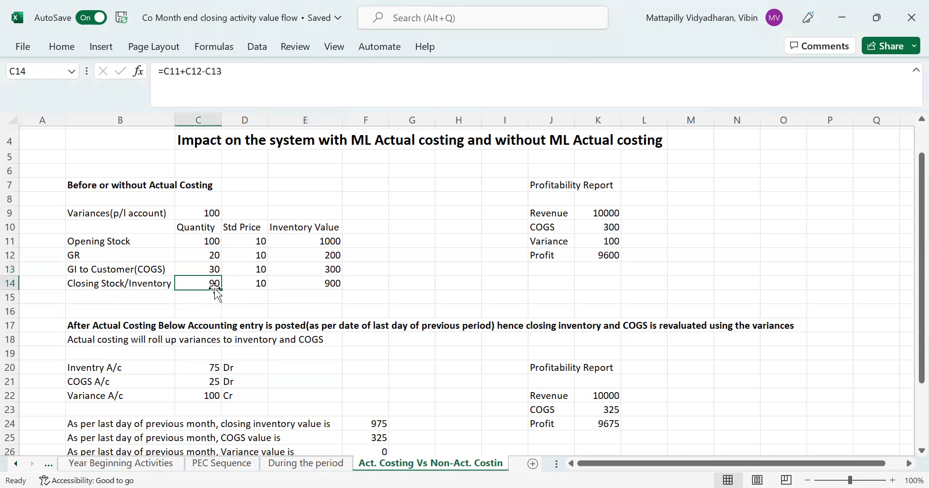
left_click(198, 269)
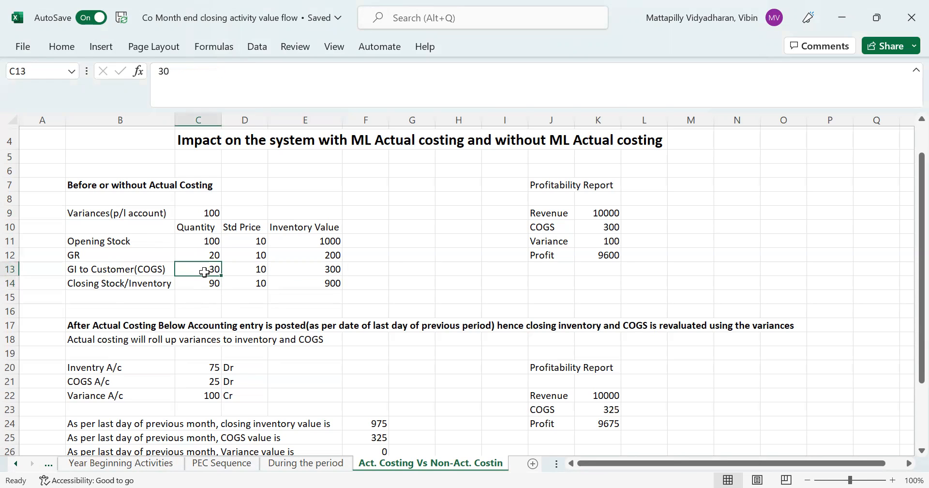
left_click(198, 284)
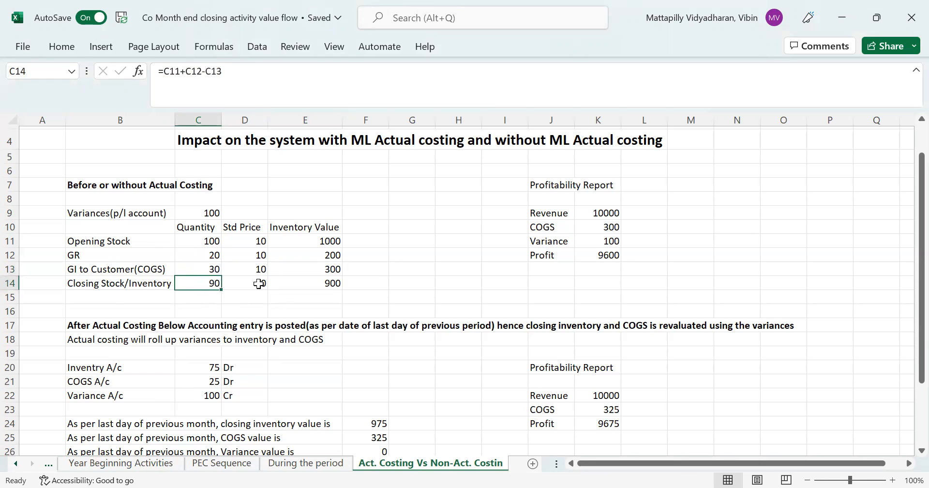
left_click(305, 283)
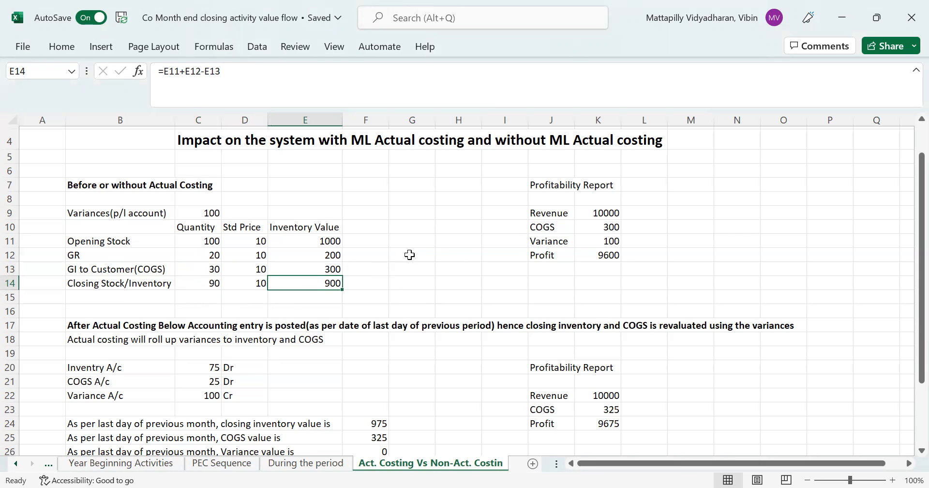
mouse_move(419, 249)
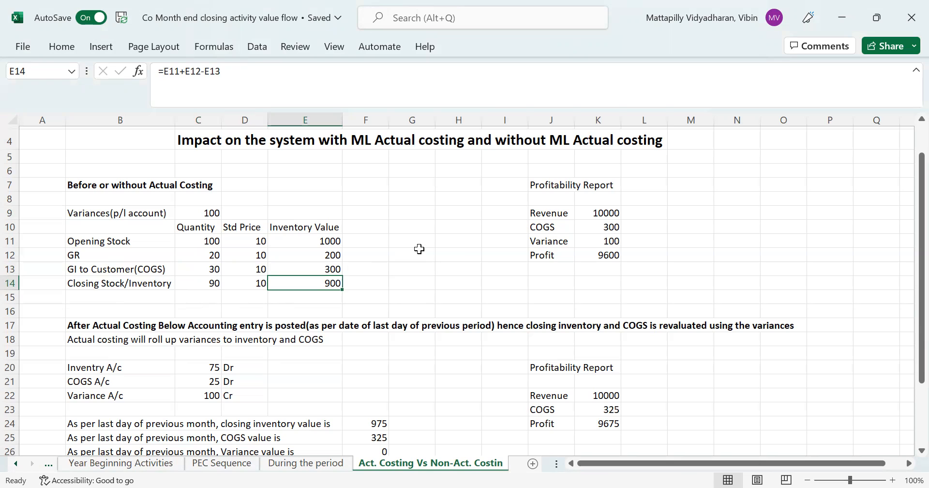
- Review the report's revenue of 10000 and COGS of 300
left_click(549, 213)
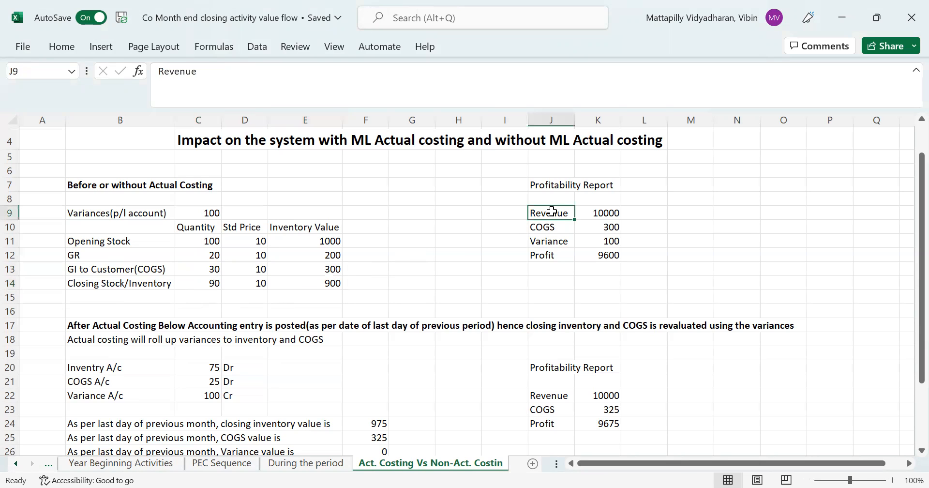
left_click(598, 213)
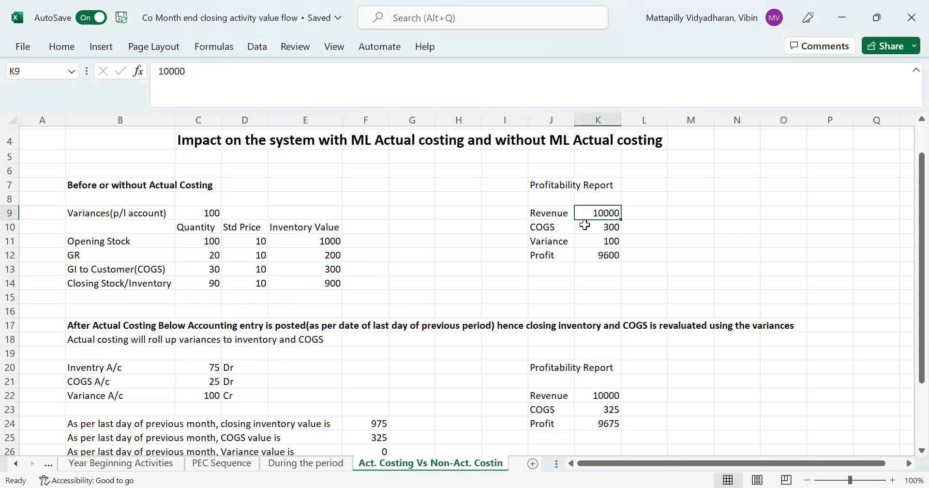
left_click(551, 227)
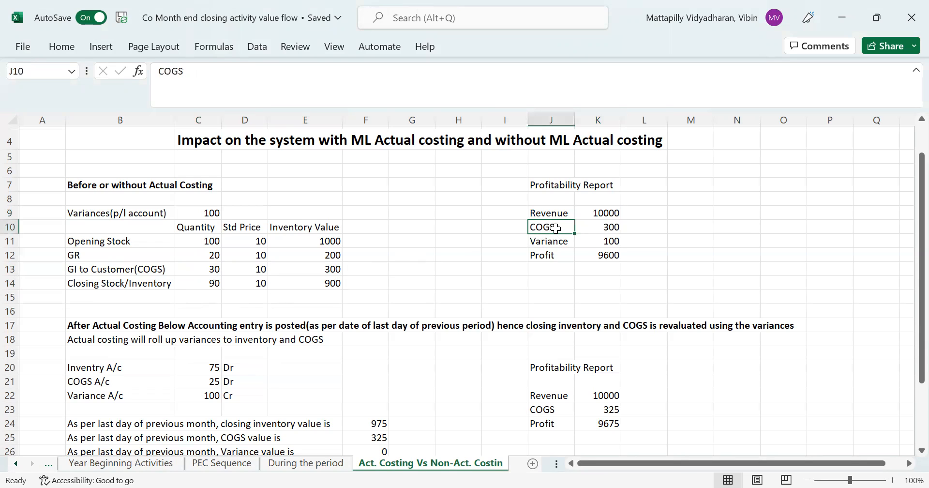
mouse_move(314, 283)
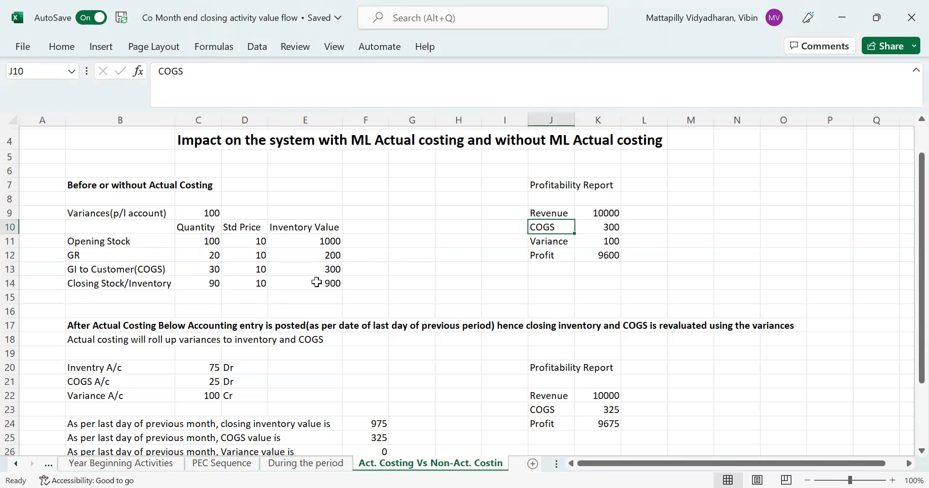
left_click(599, 226)
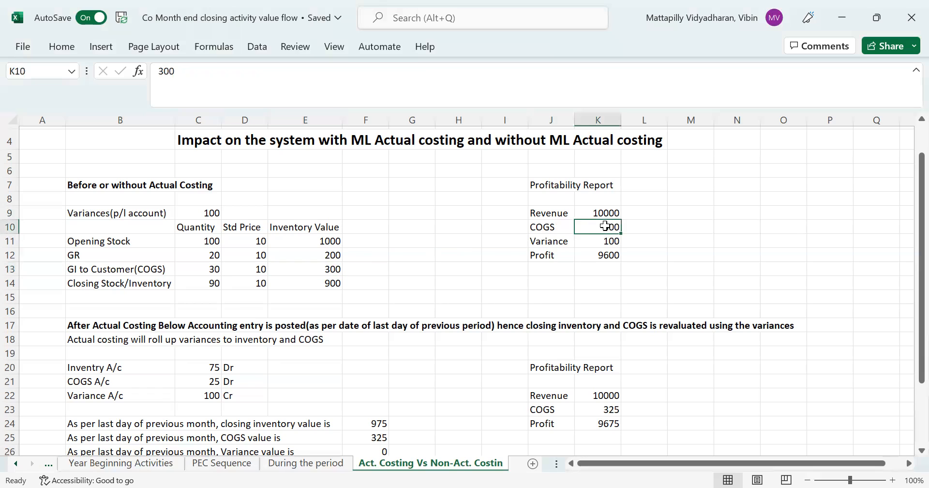
- Trace the variance of 100 into the report and show how the profit of 9600 results
left_click(551, 241)
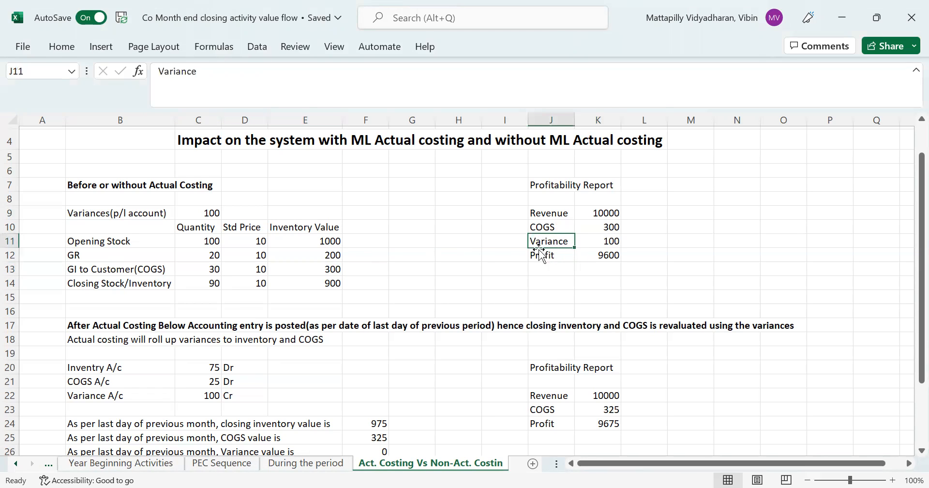
left_click(197, 213)
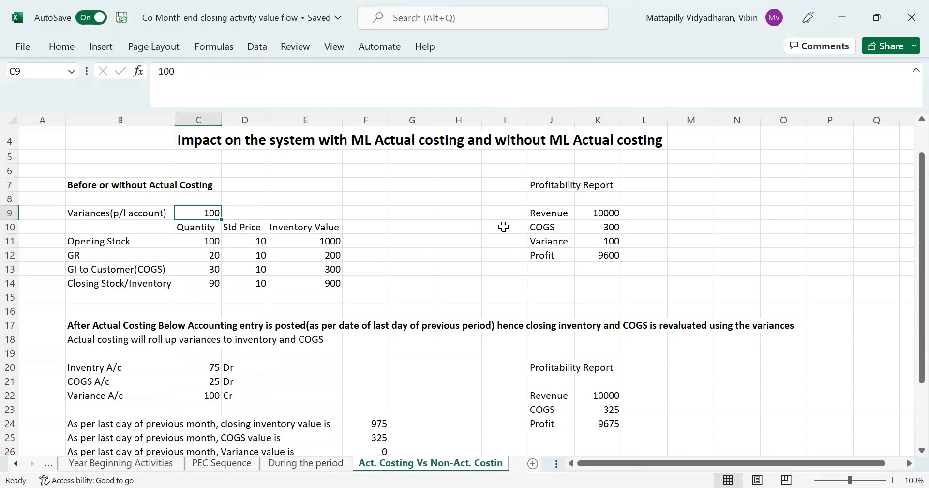
left_click(551, 256)
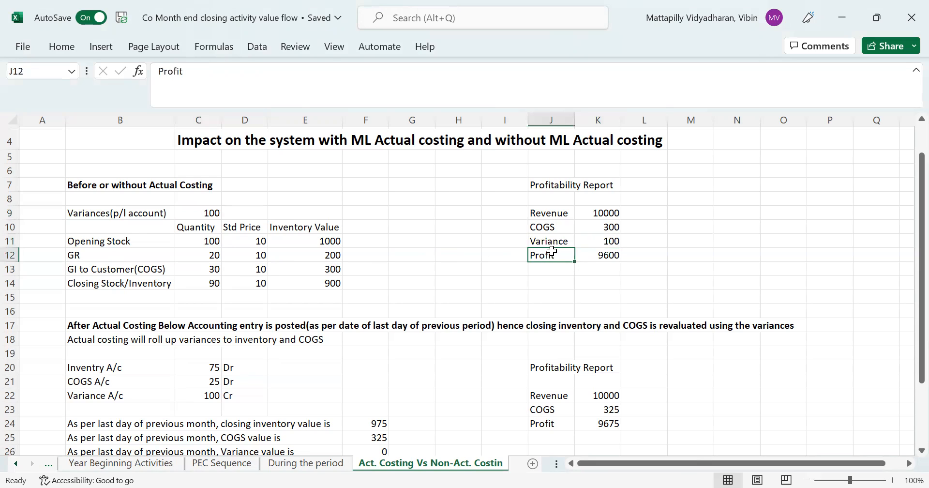
mouse_move(618, 262)
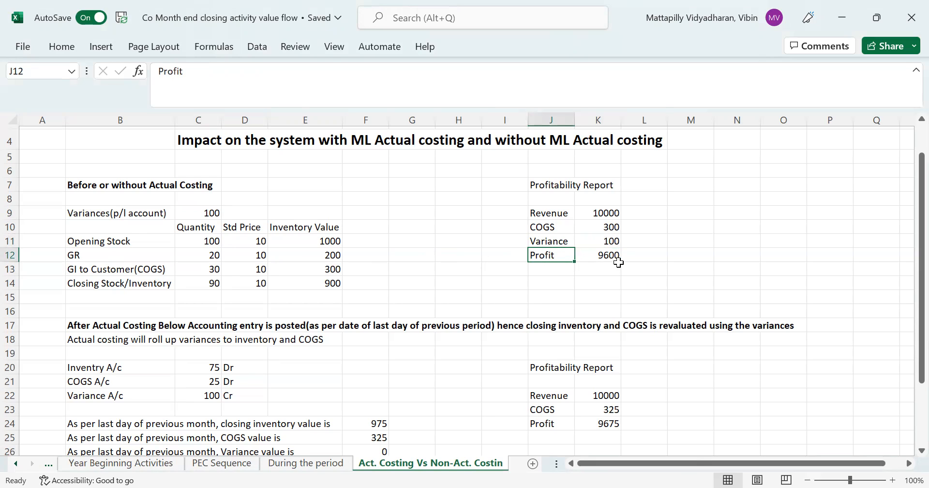
mouse_move(596, 236)
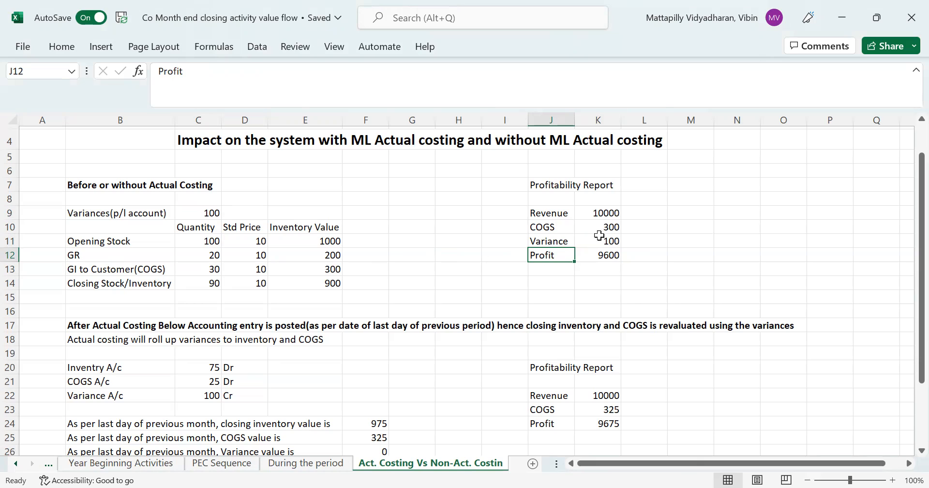
left_click(598, 241)
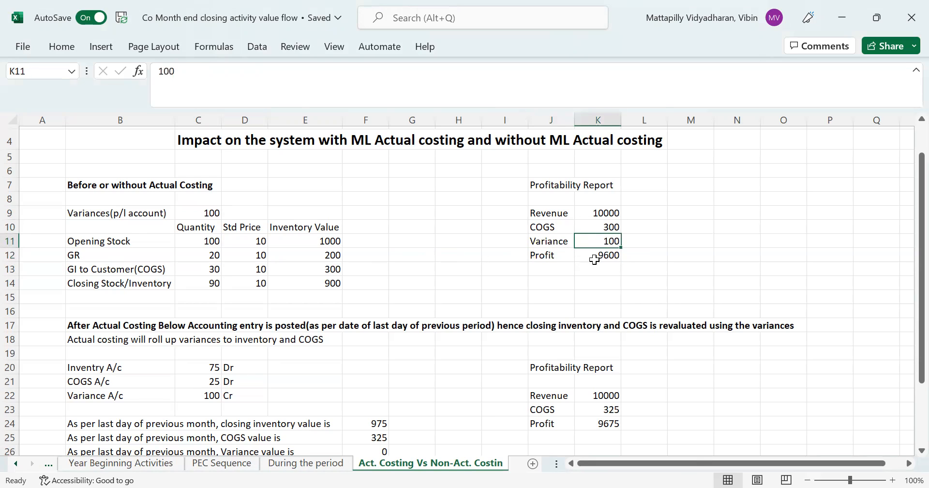
left_click(597, 256)
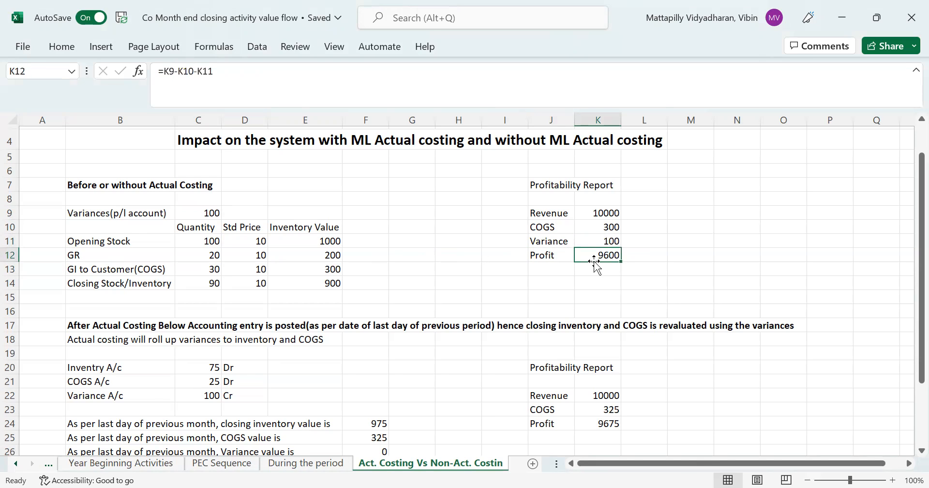
mouse_move(466, 261)
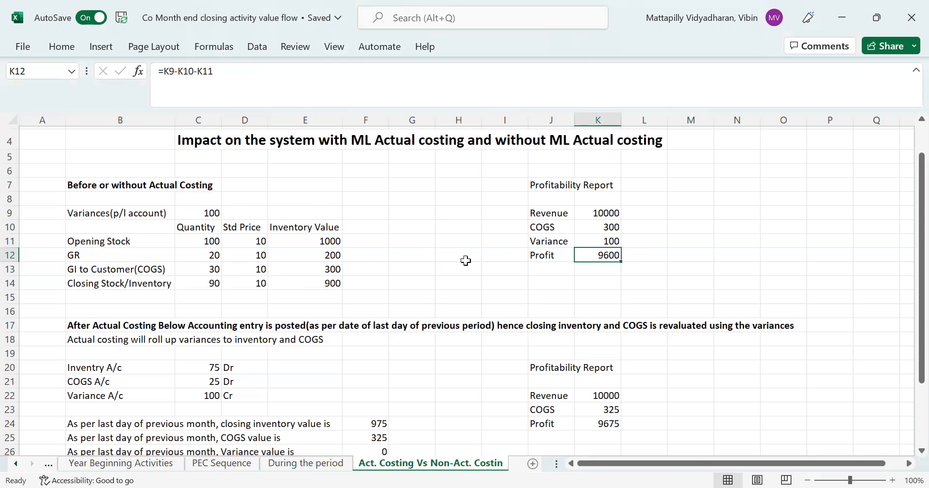
mouse_move(517, 261)
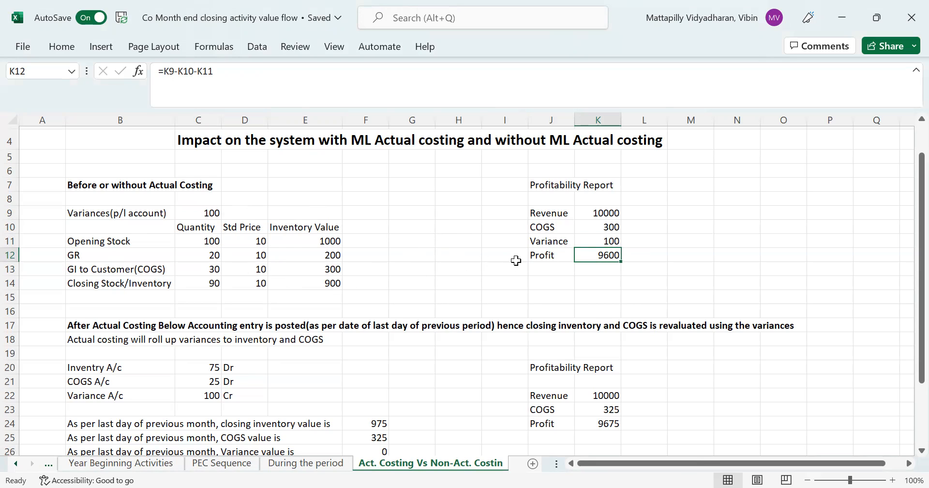
mouse_move(406, 212)
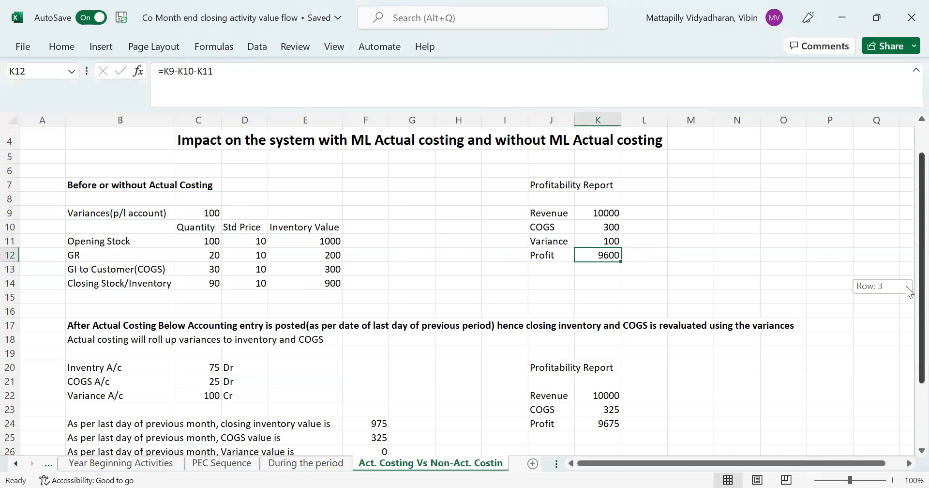
- Move down to the reversal-entry section and check the P&L variance value of 100
scroll("down", 3)
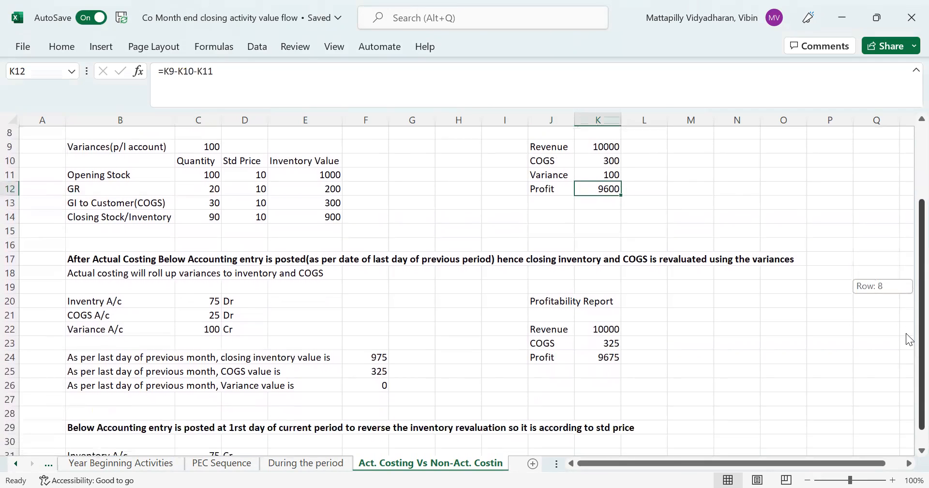
scroll("down", 3)
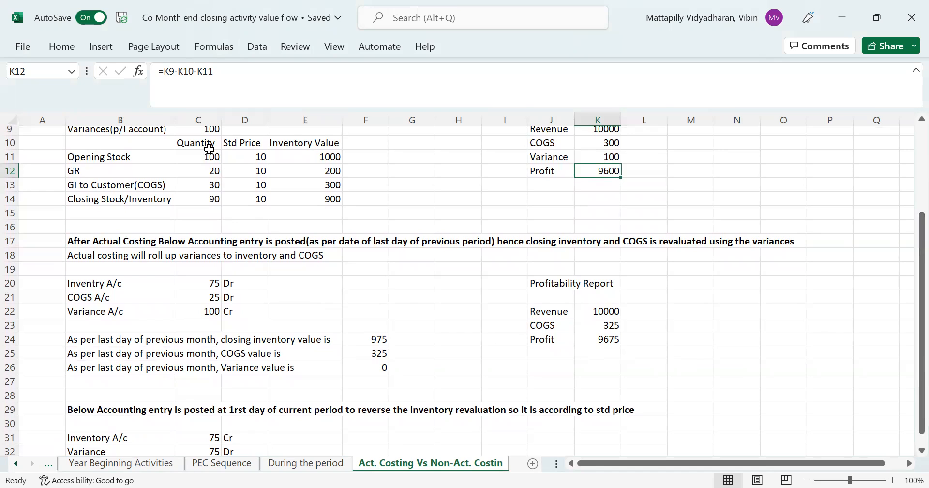
left_click(197, 142)
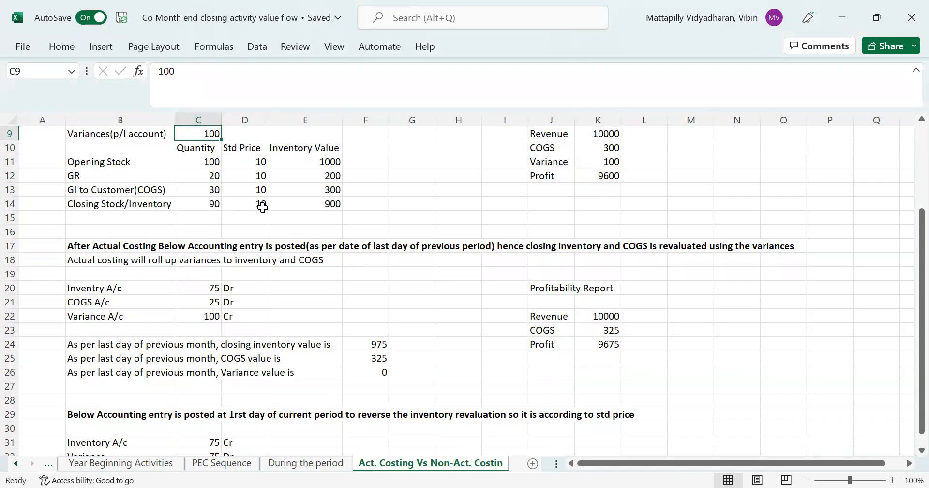
mouse_move(229, 317)
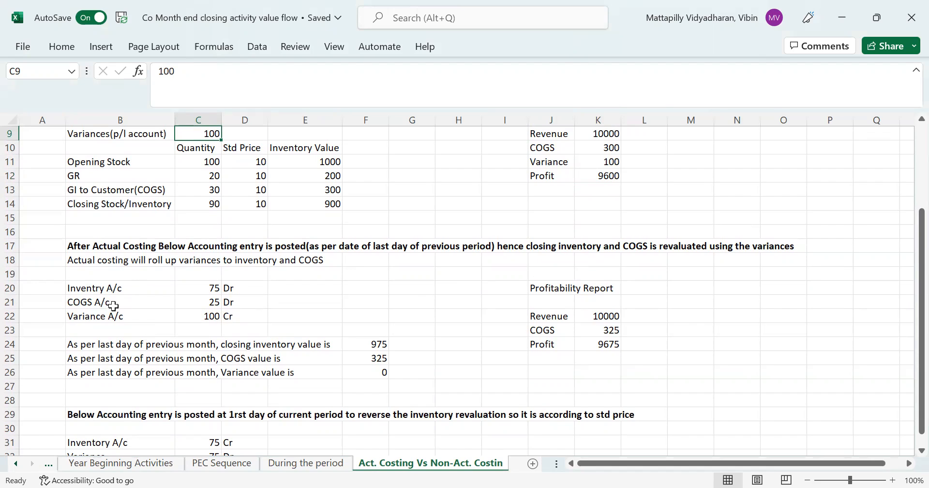
mouse_move(132, 298)
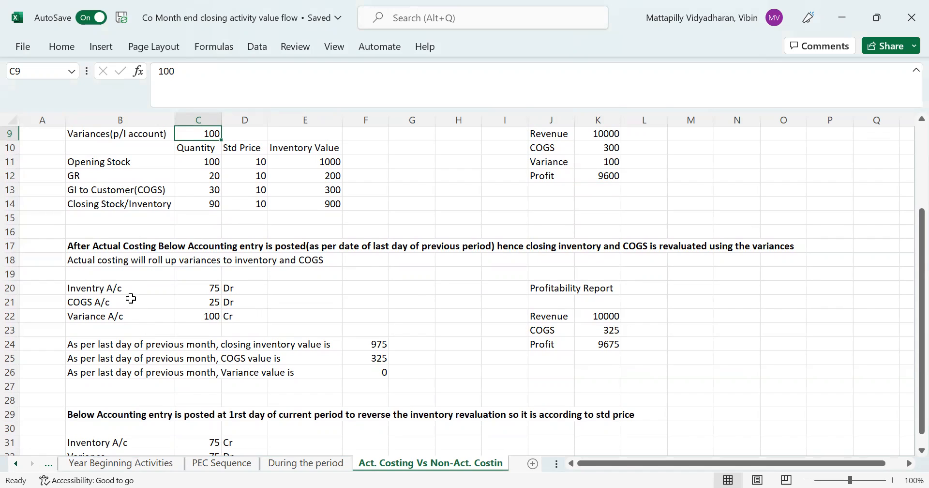
left_click(120, 204)
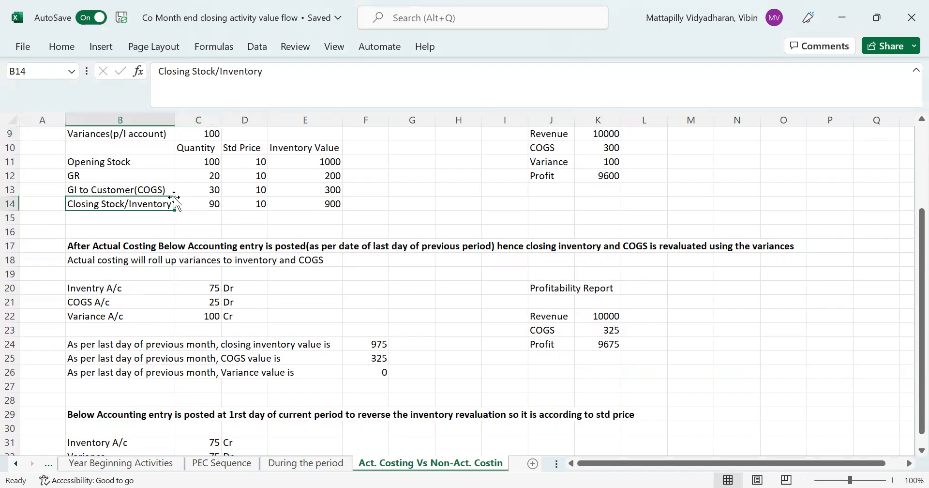
left_click(198, 133)
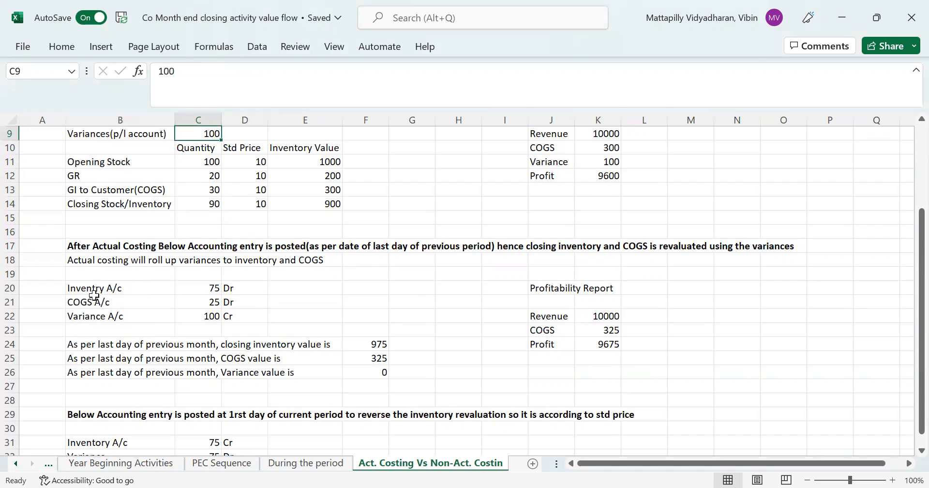
left_click(97, 302)
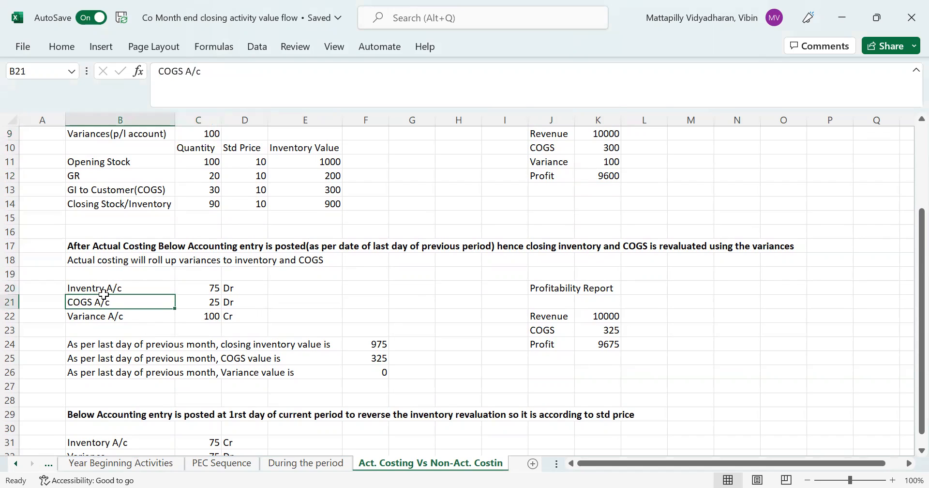
mouse_move(192, 134)
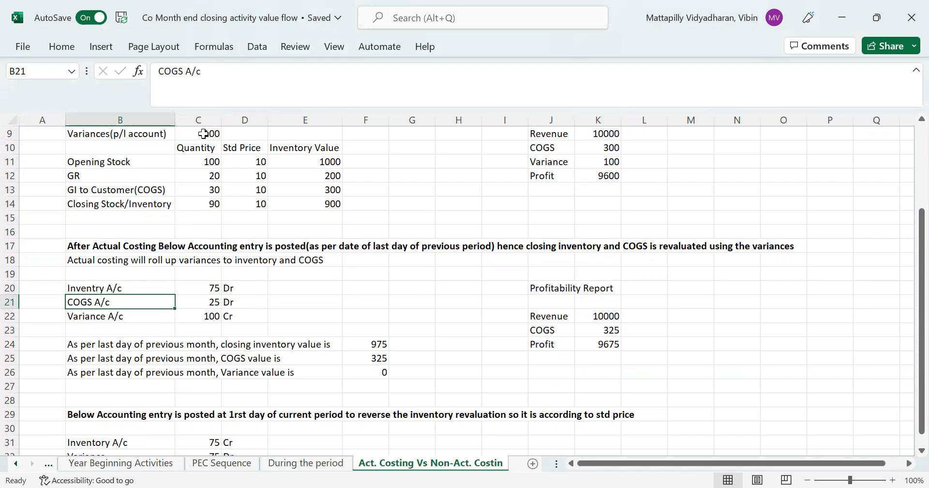
left_click(198, 133)
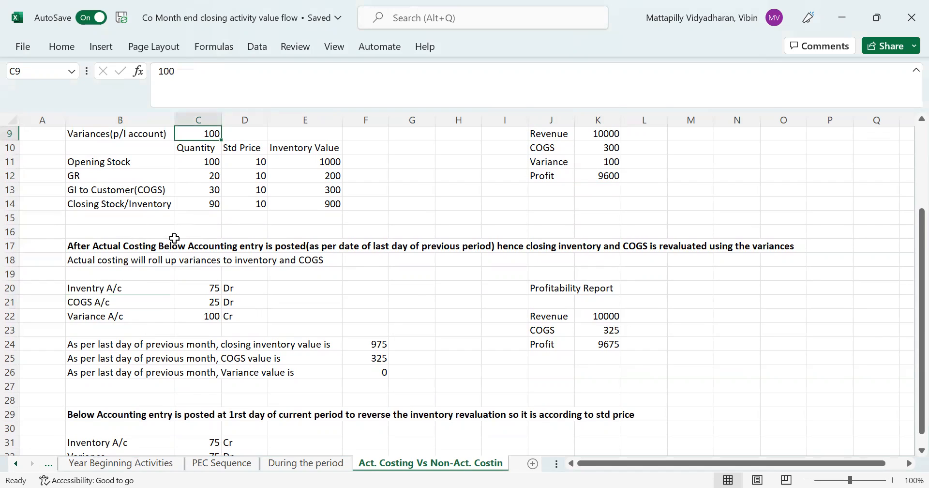
mouse_move(193, 219)
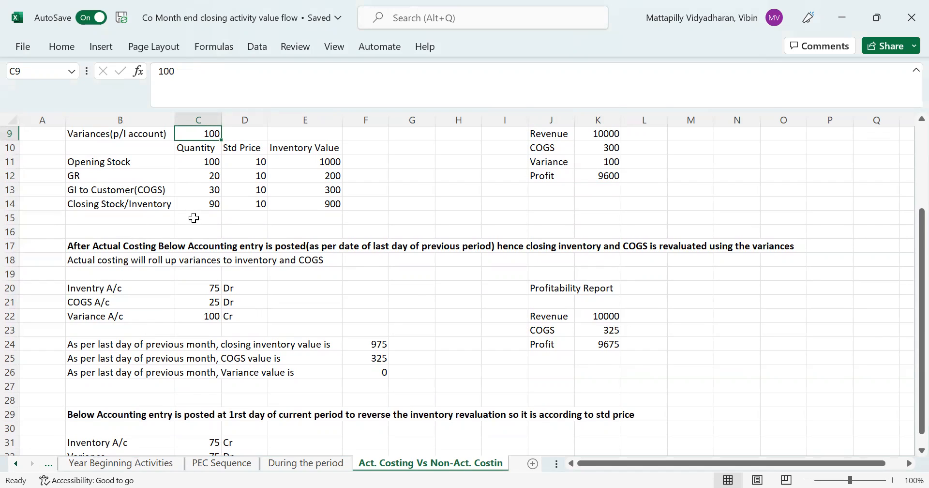
mouse_move(177, 186)
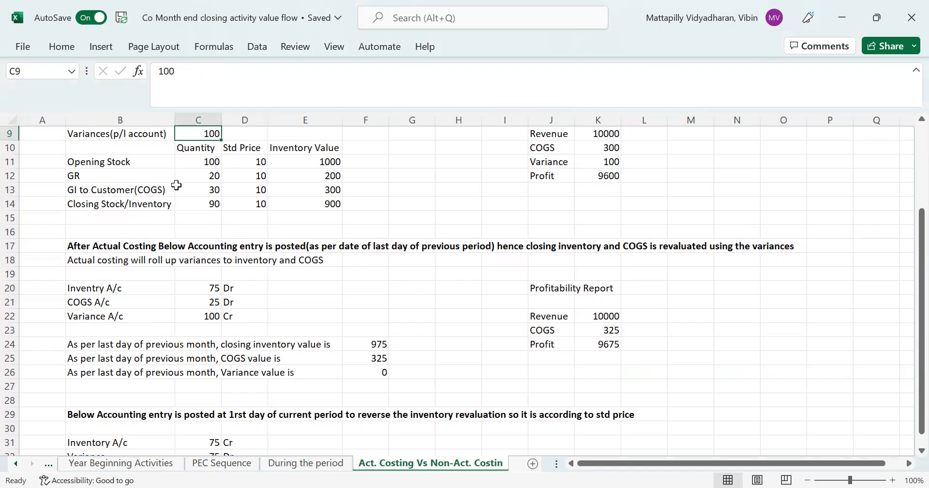
mouse_move(166, 236)
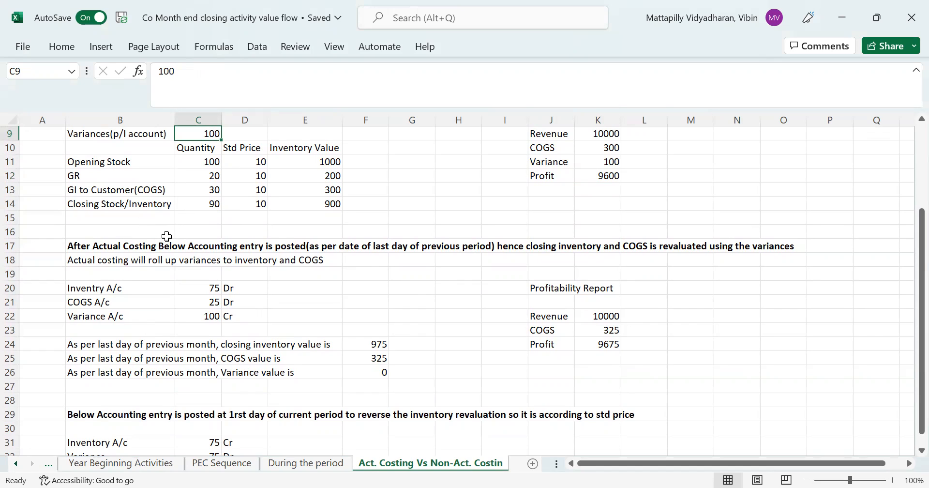
mouse_move(177, 249)
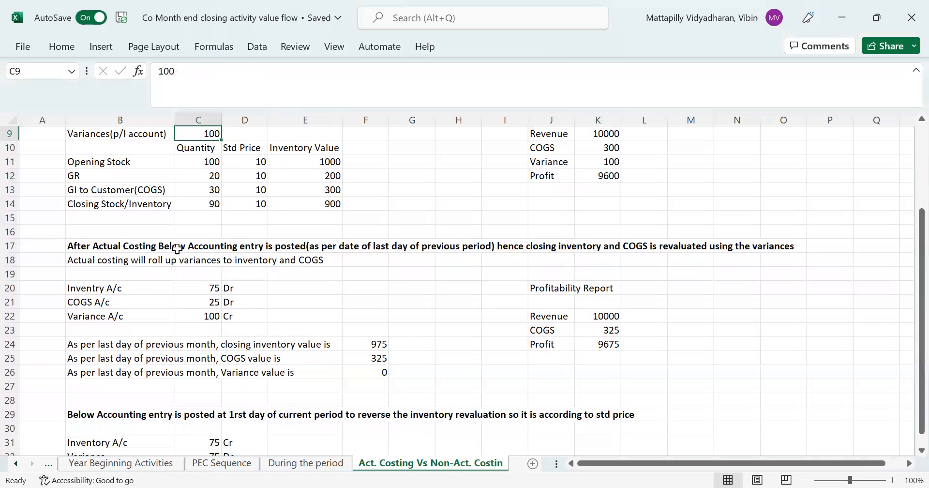
mouse_move(163, 285)
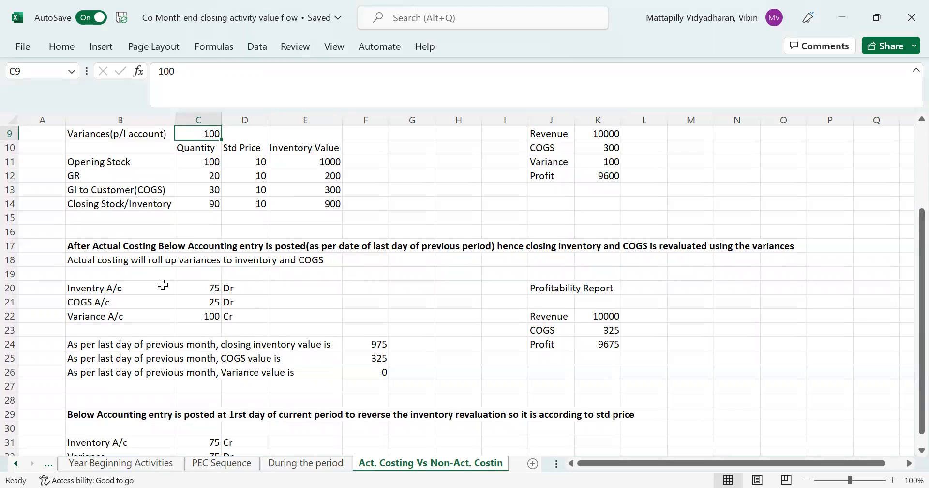
mouse_move(178, 282)
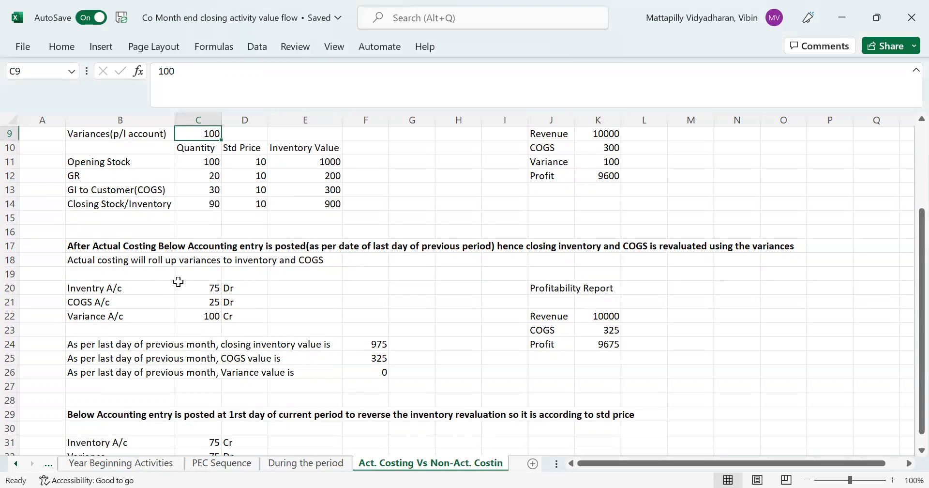
mouse_move(205, 228)
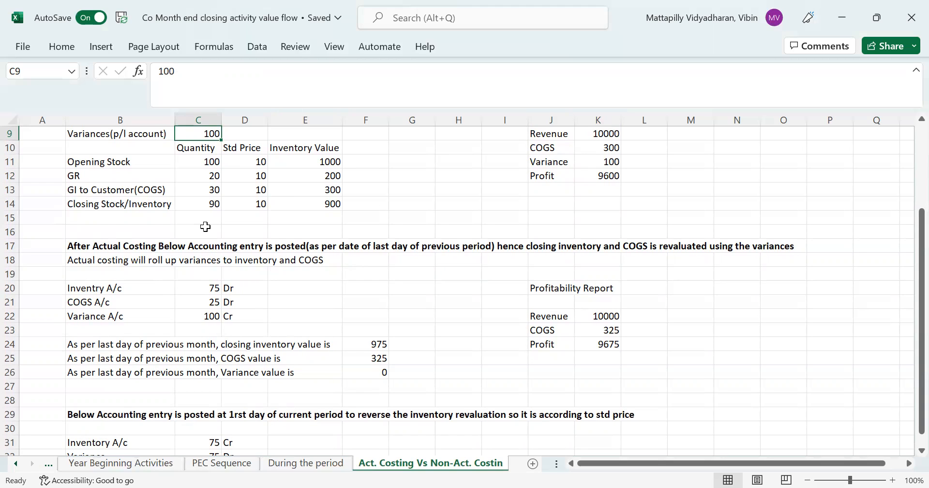
left_click(197, 161)
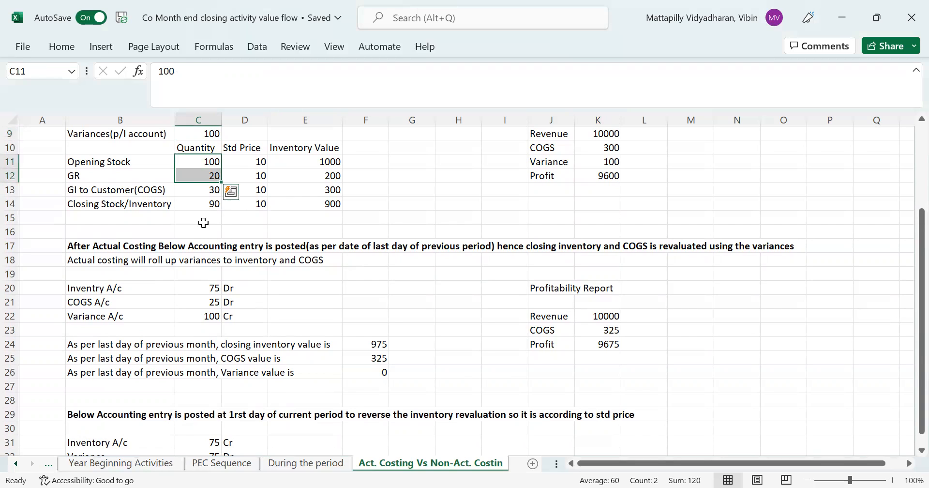
mouse_move(207, 190)
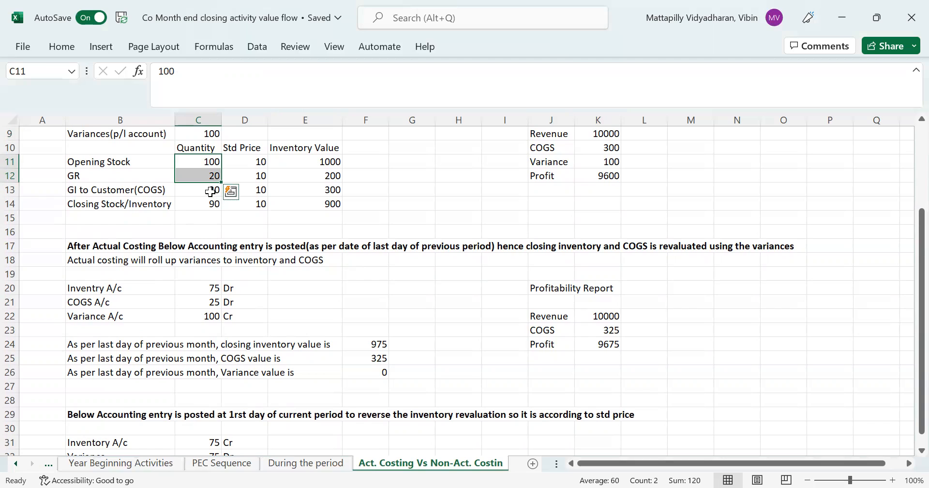
left_click(198, 190)
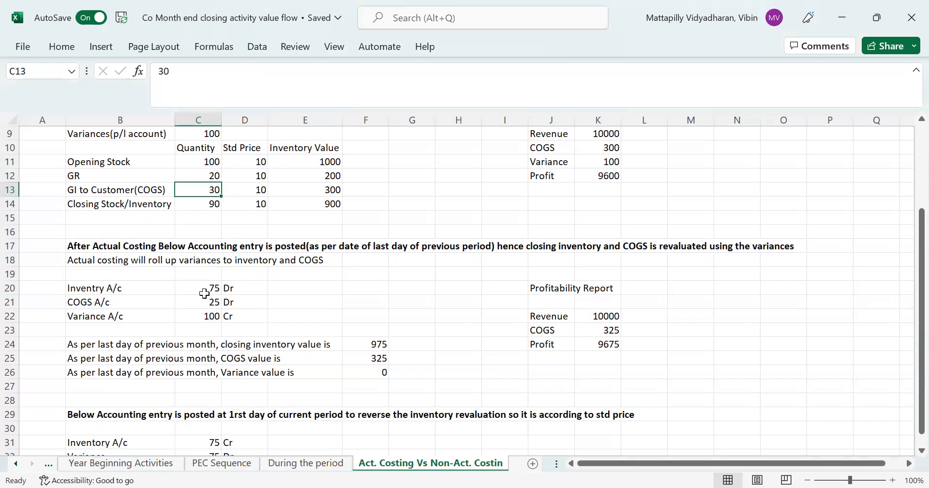
mouse_move(199, 299)
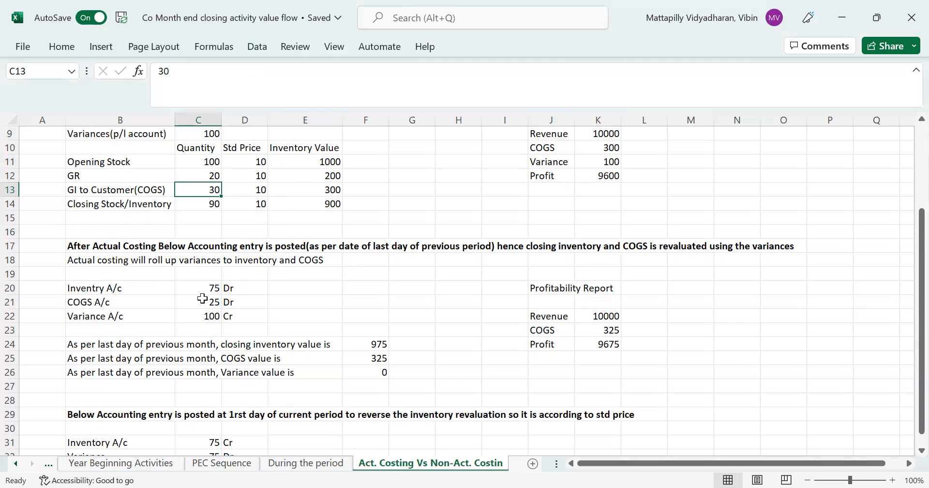
mouse_move(217, 306)
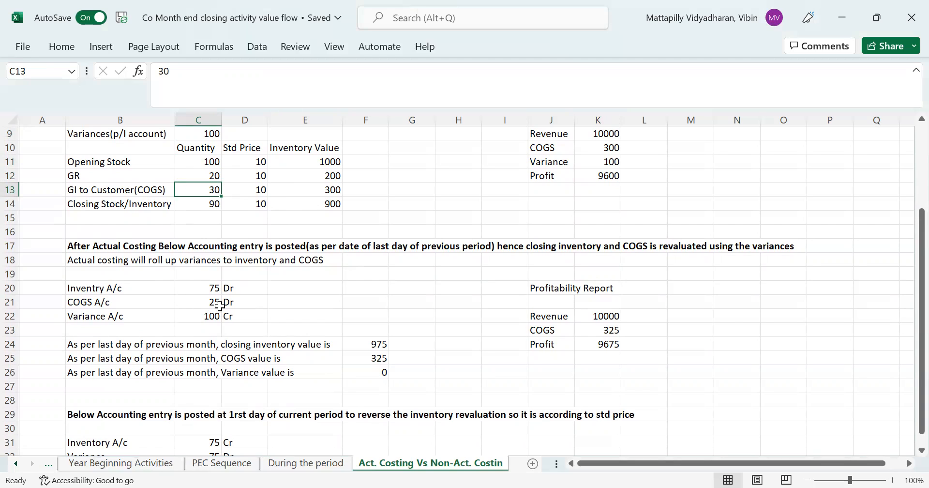
mouse_move(212, 177)
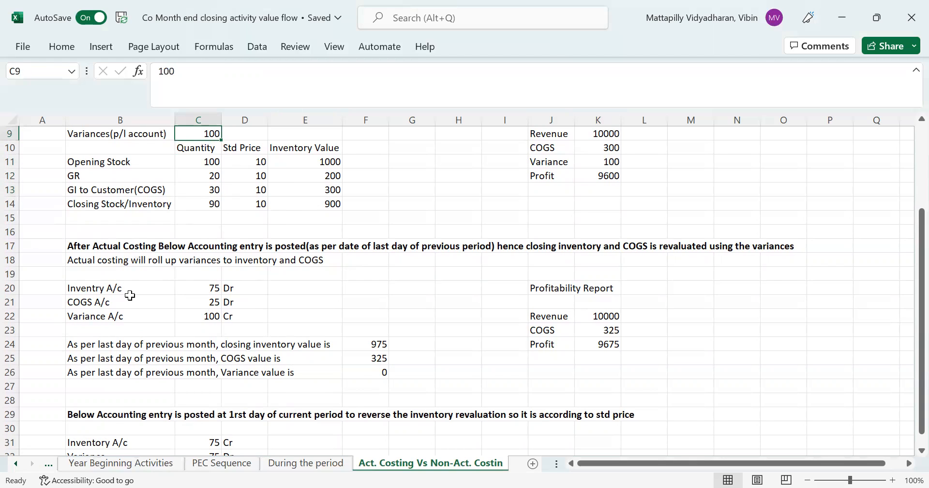
left_click(121, 302)
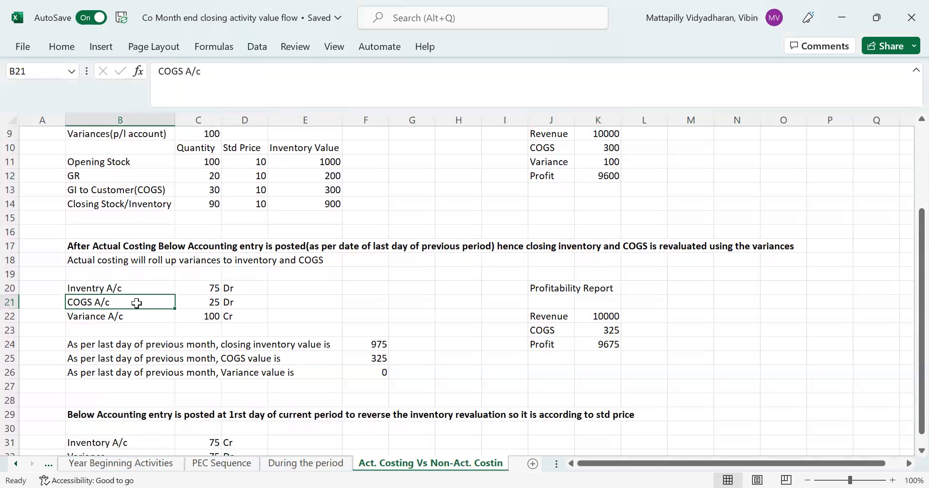
mouse_move(201, 164)
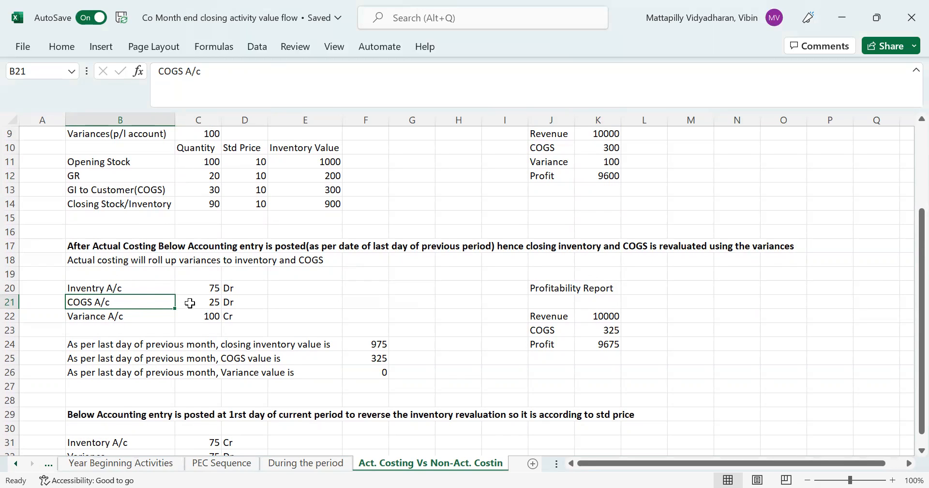
mouse_move(98, 302)
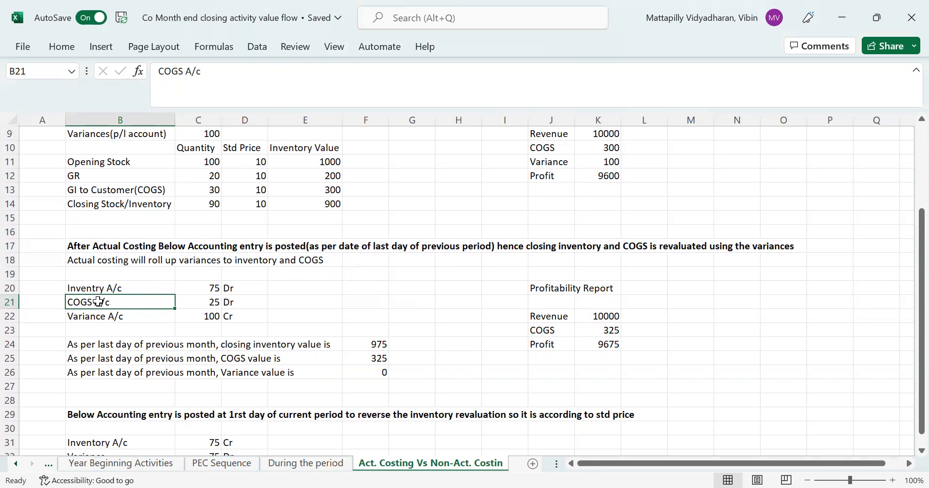
left_click(206, 302)
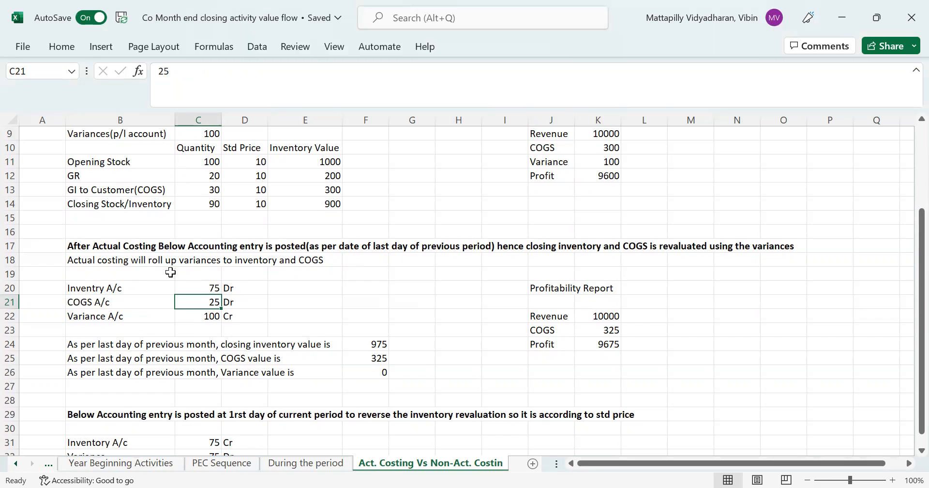
mouse_move(188, 317)
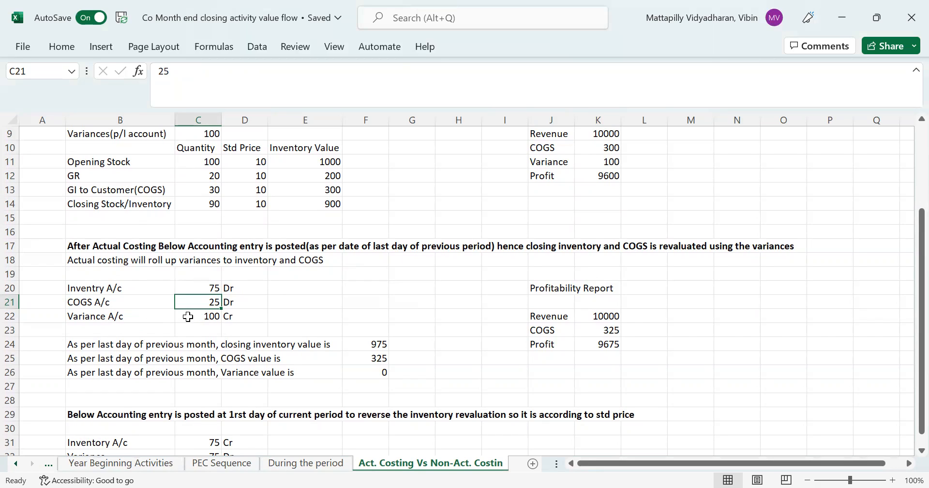
mouse_move(182, 314)
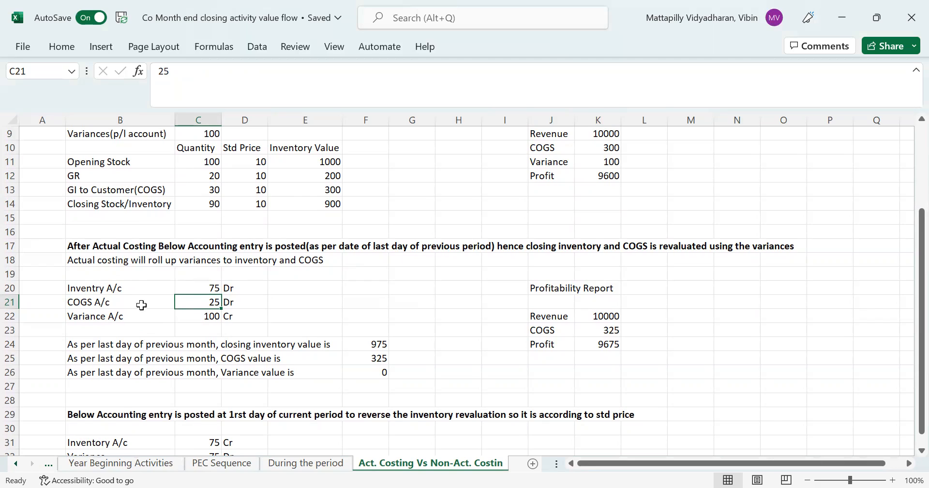
mouse_move(207, 304)
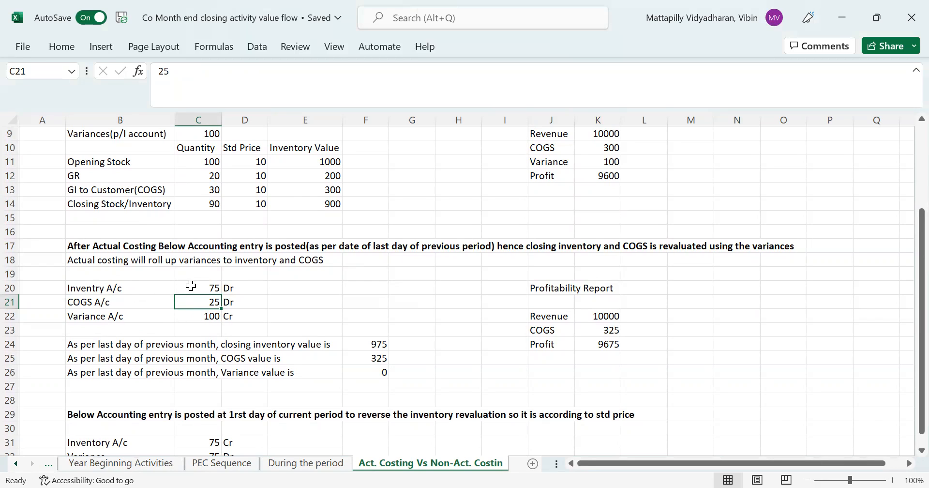
left_click(197, 288)
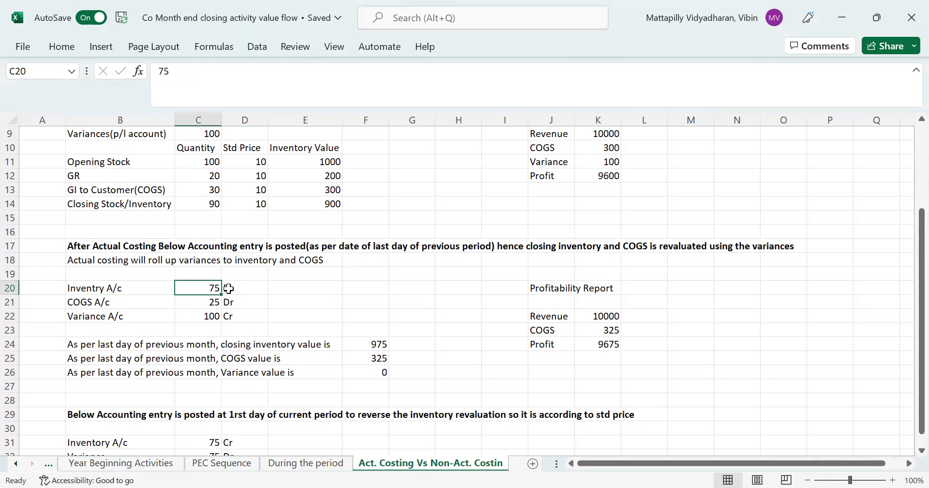
left_click(245, 289)
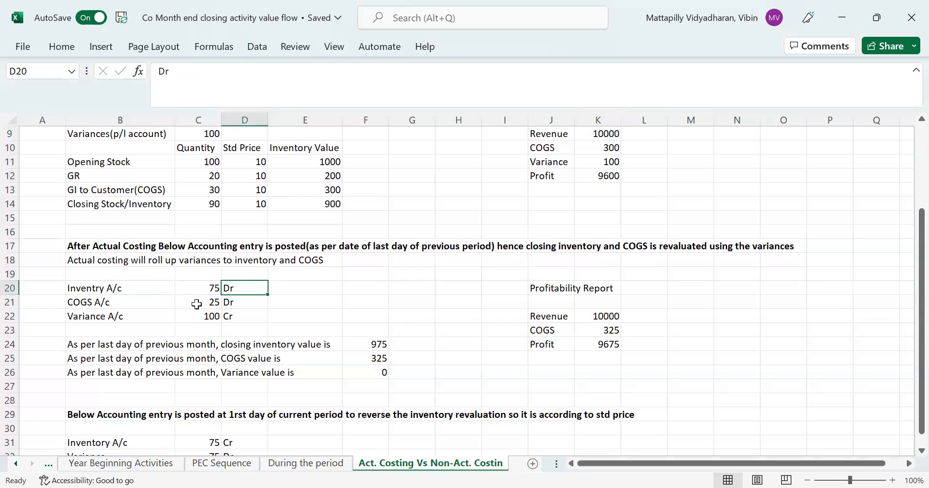
left_click(96, 316)
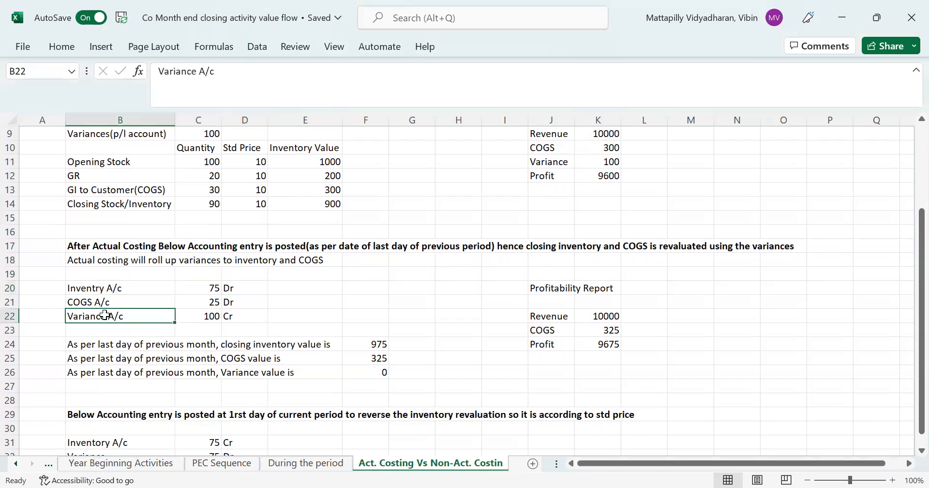
left_click(203, 316)
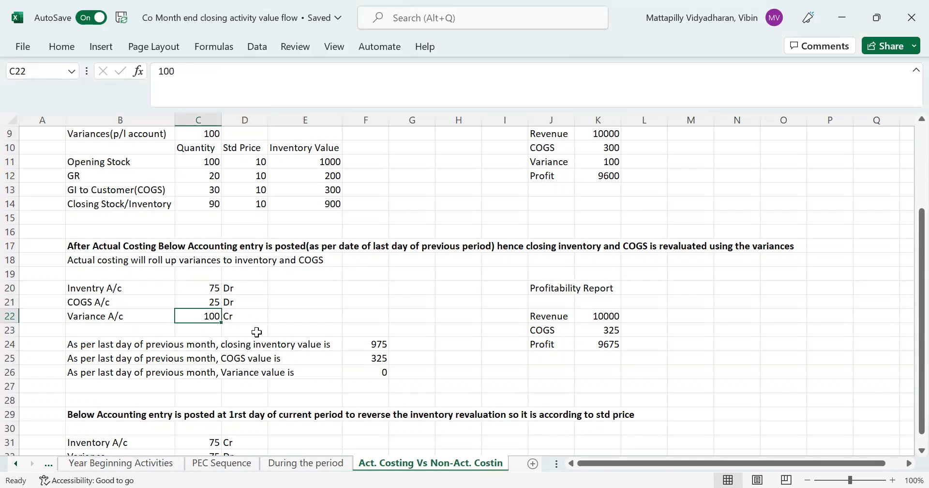
mouse_move(162, 347)
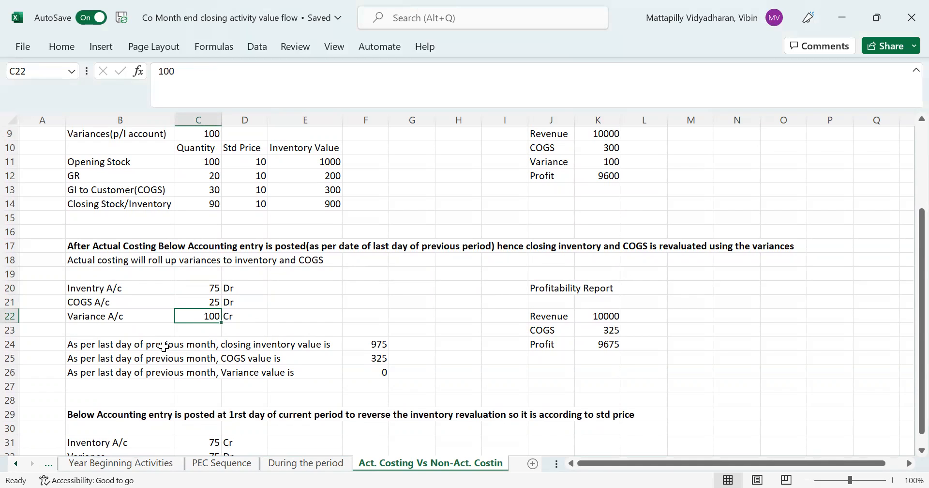
left_click(116, 358)
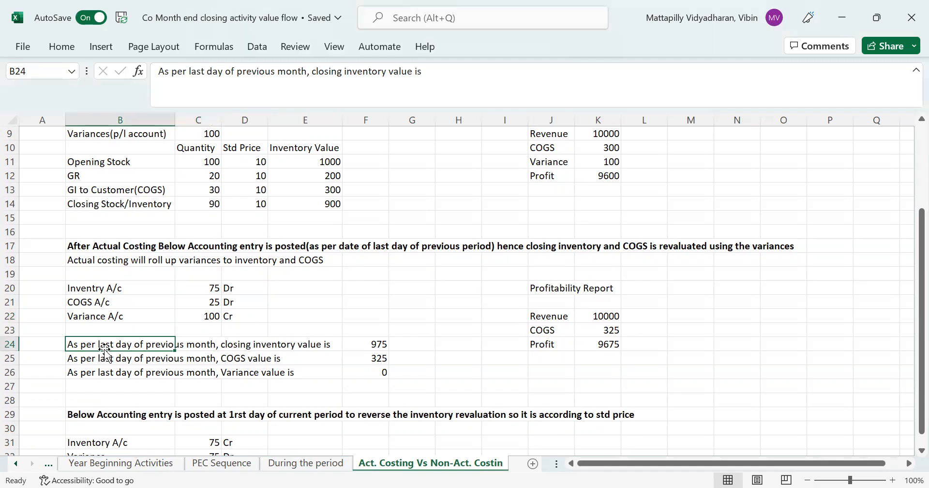
mouse_move(151, 342)
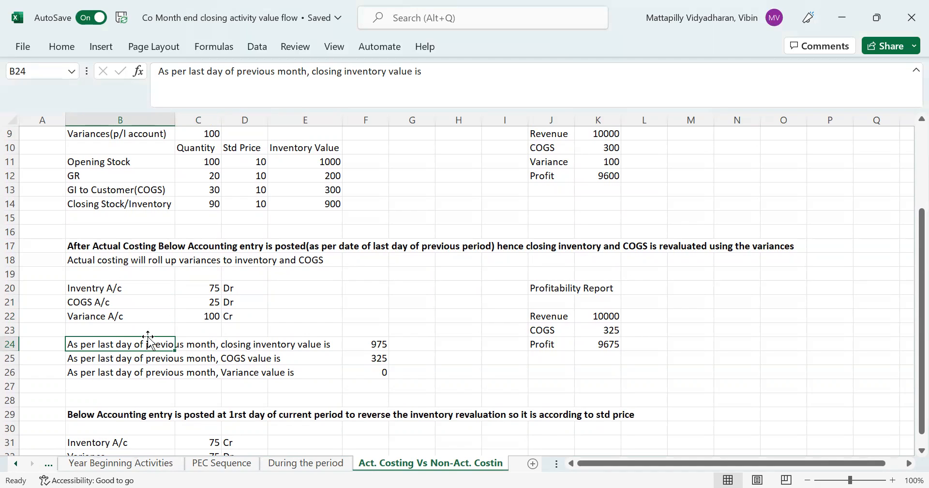
mouse_move(157, 360)
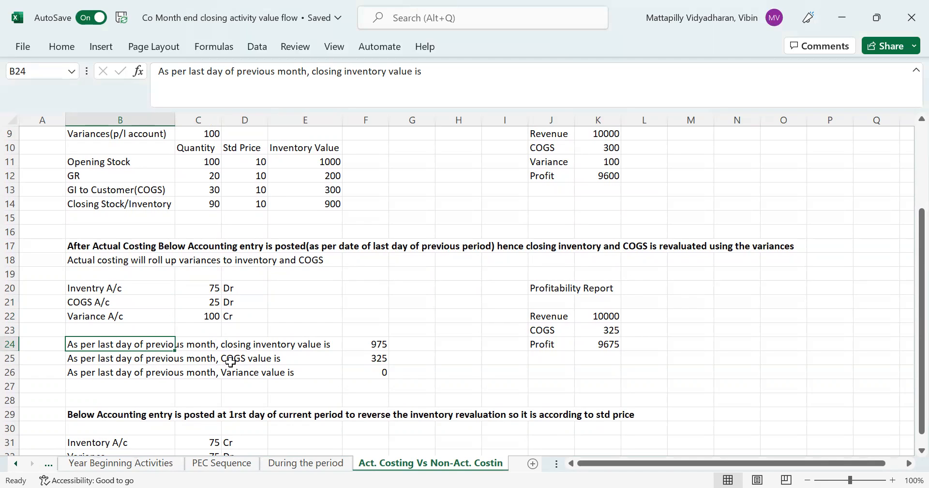
mouse_move(275, 351)
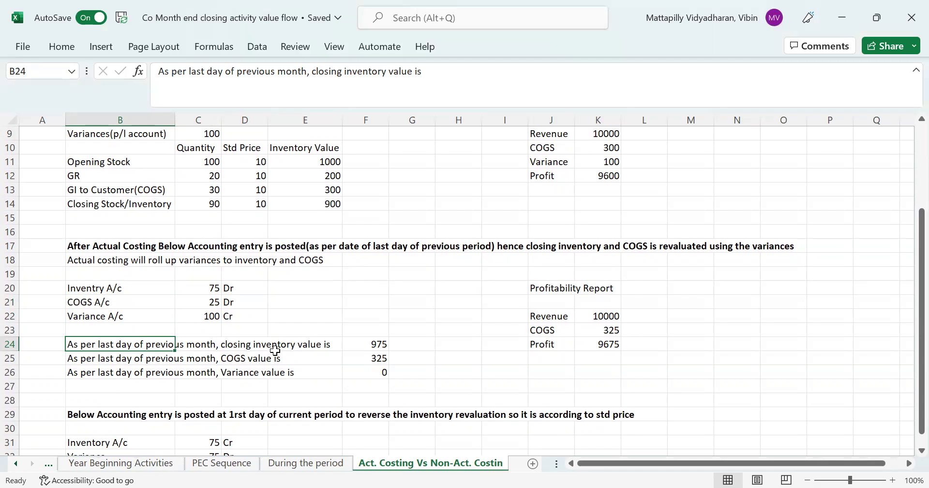
mouse_move(341, 348)
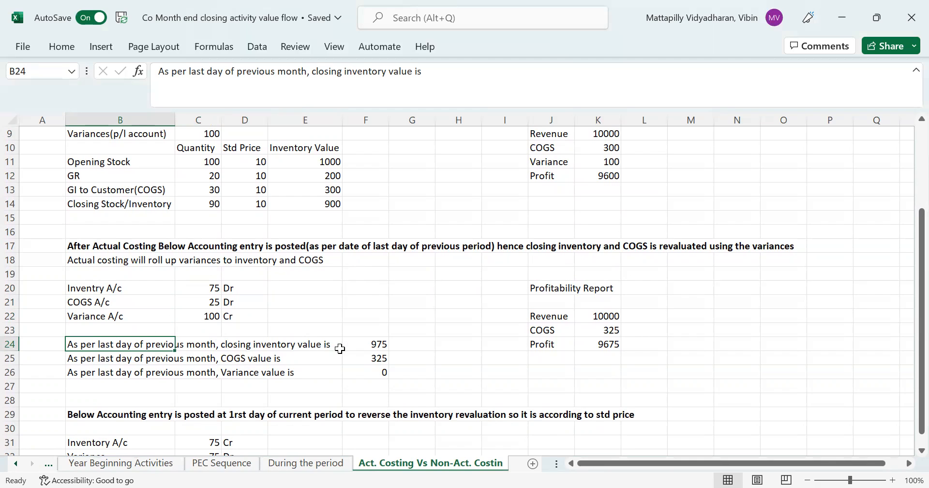
mouse_move(327, 352)
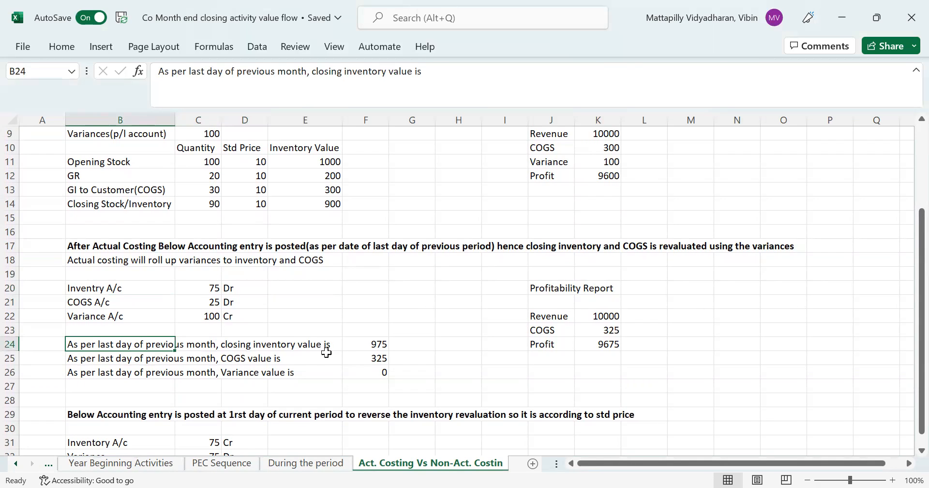
mouse_move(331, 351)
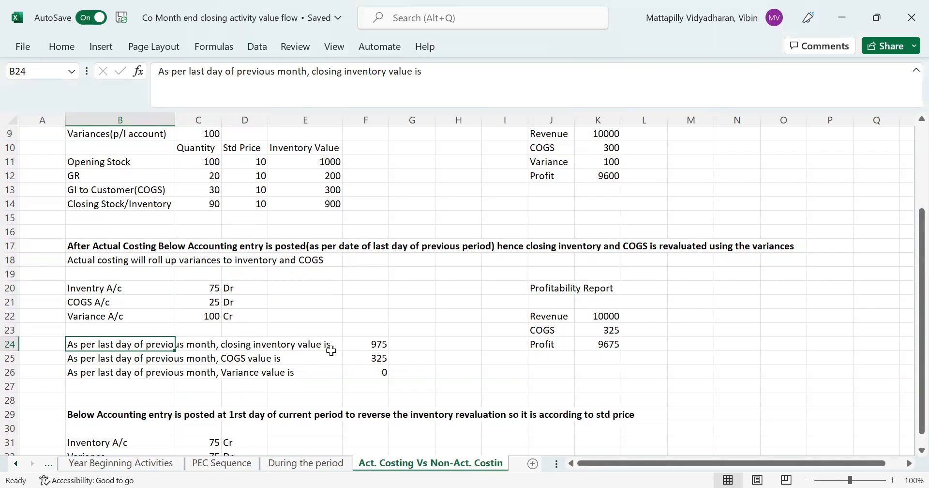
mouse_move(156, 353)
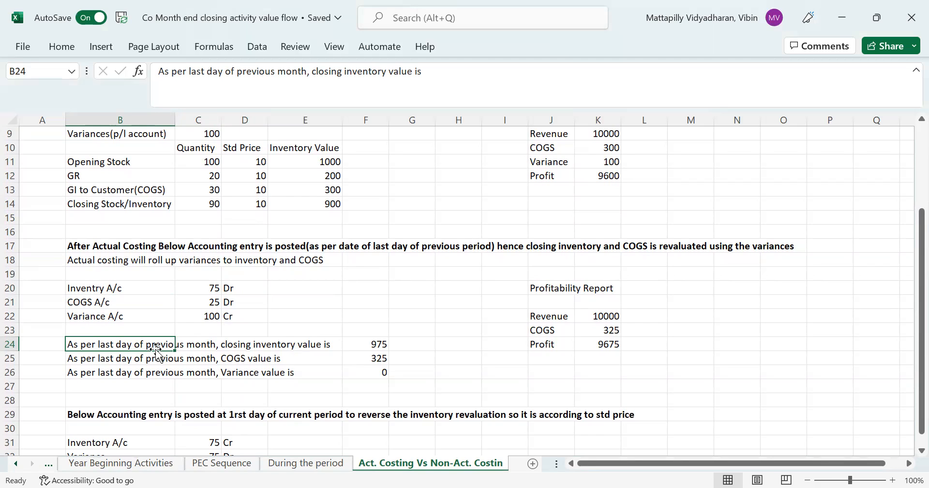
mouse_move(277, 352)
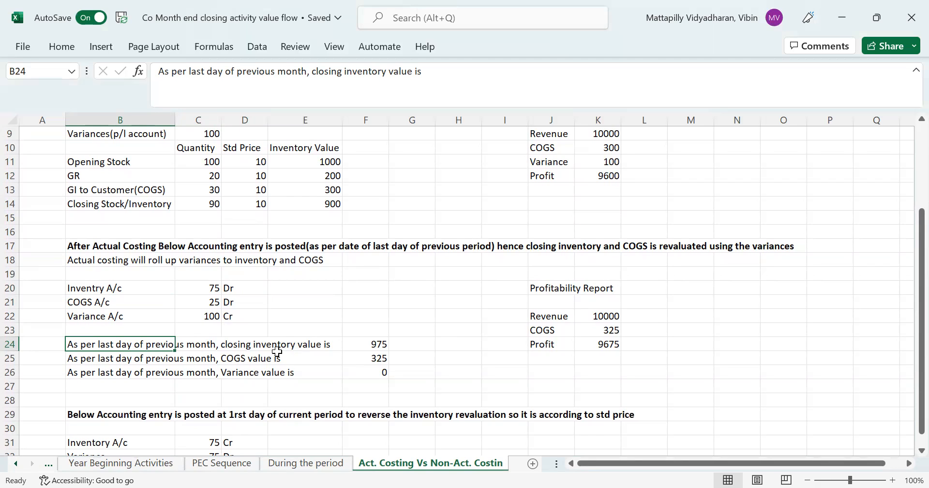
left_click(370, 345)
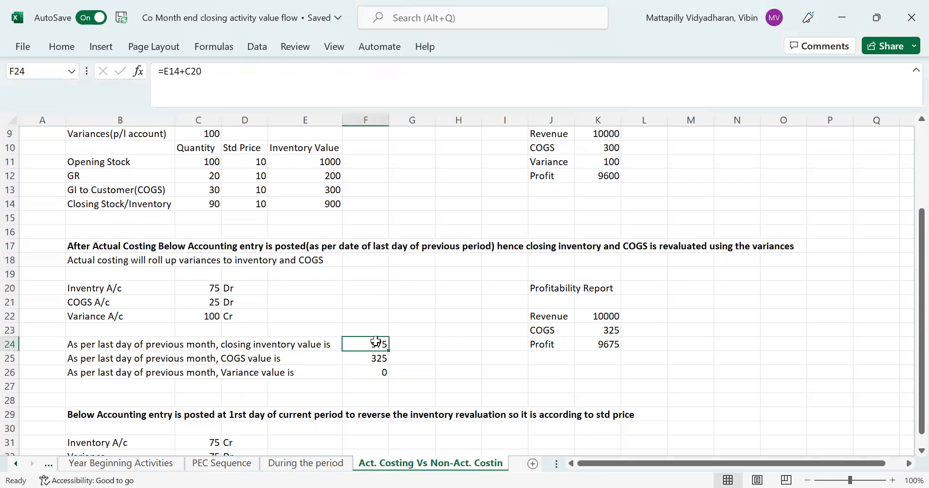
mouse_move(233, 176)
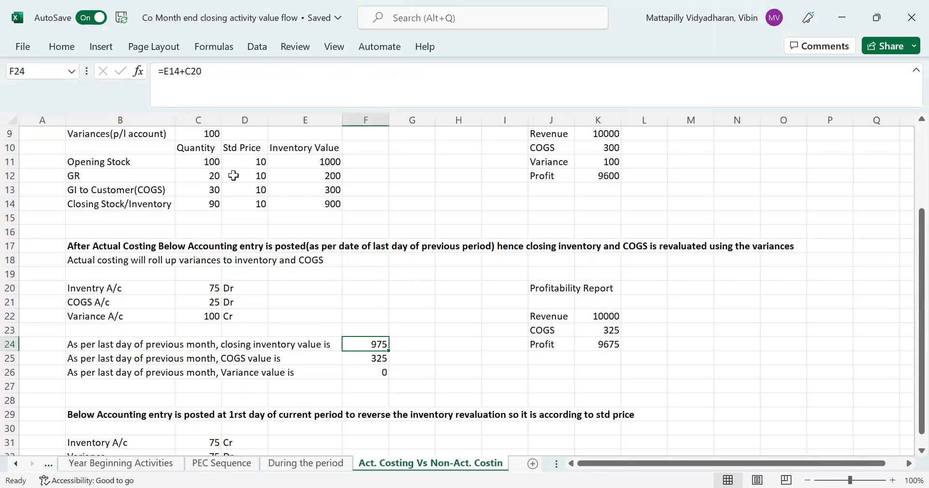
left_click(306, 204)
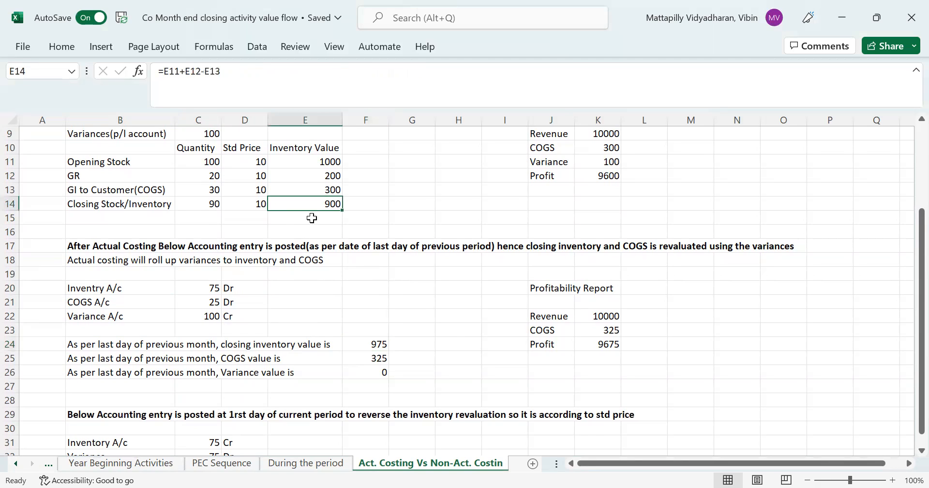
left_click(367, 345)
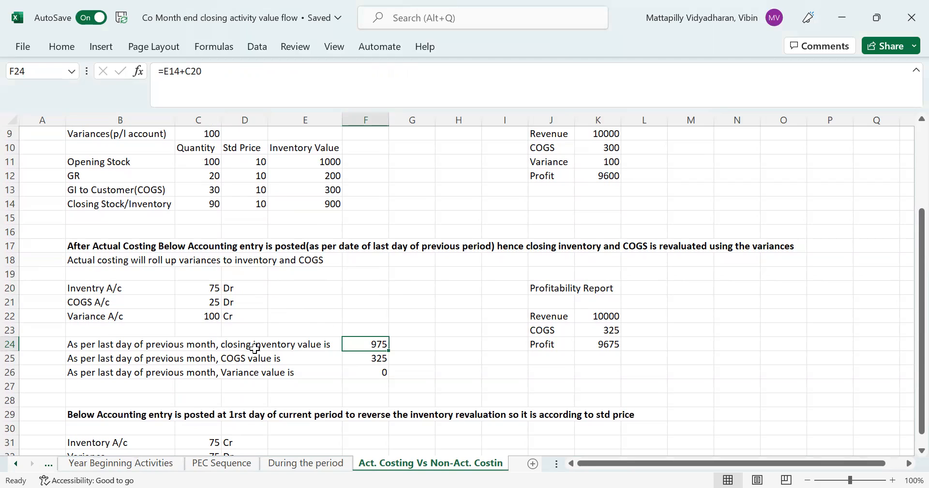
mouse_move(306, 362)
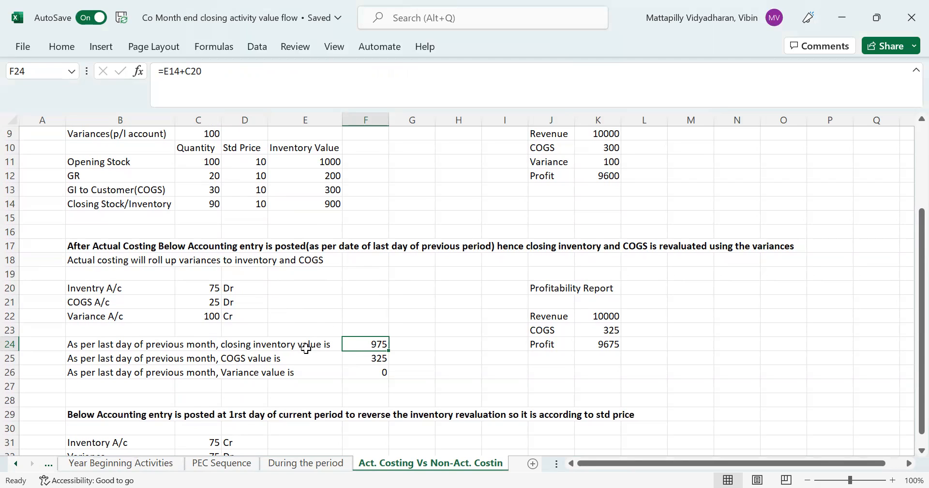
mouse_move(135, 361)
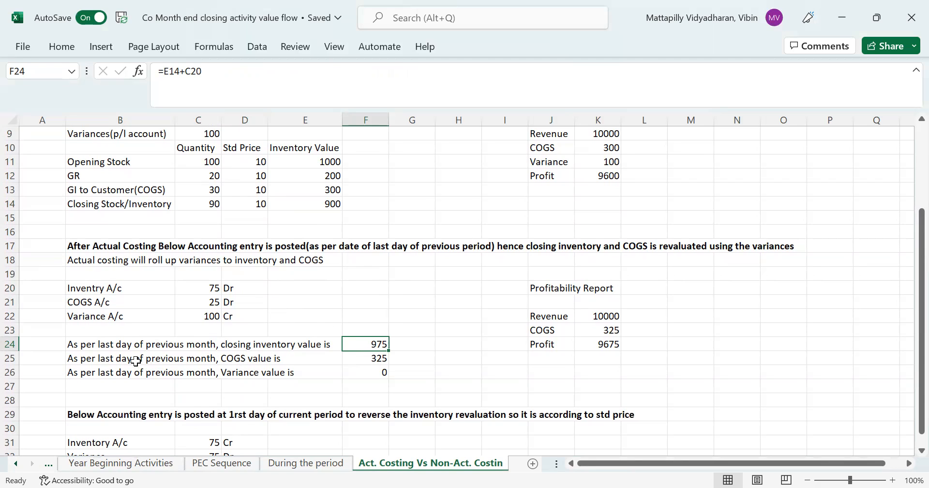
left_click(121, 358)
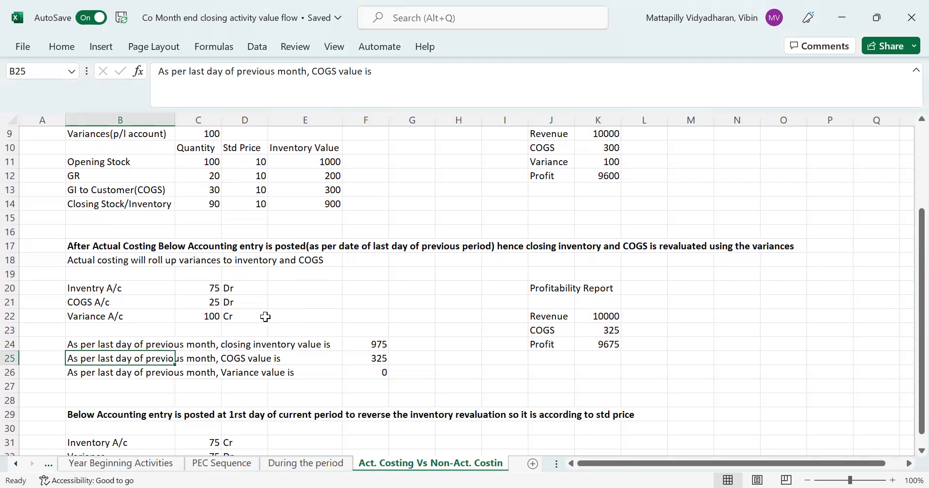
left_click(326, 189)
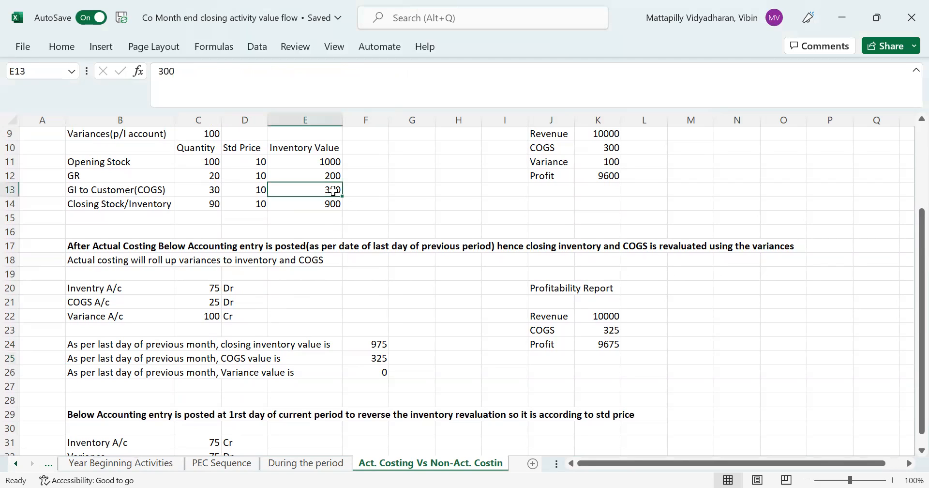
left_click(598, 148)
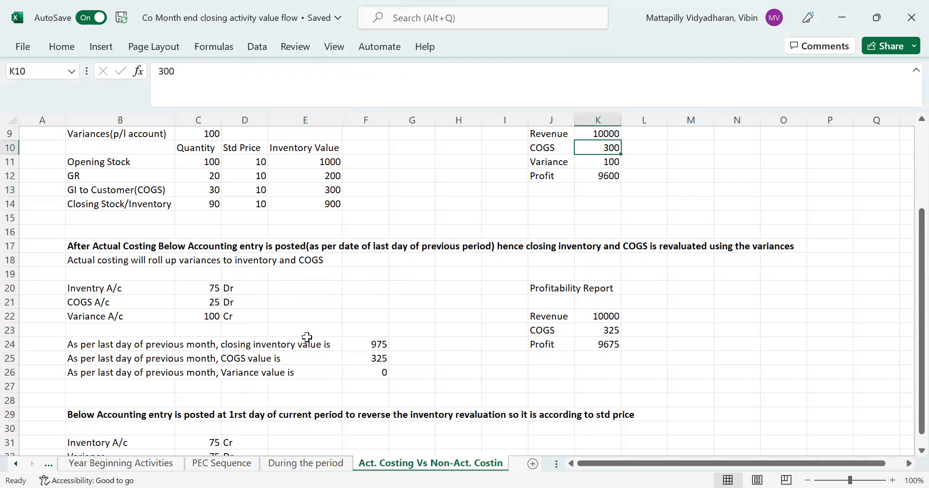
left_click(198, 302)
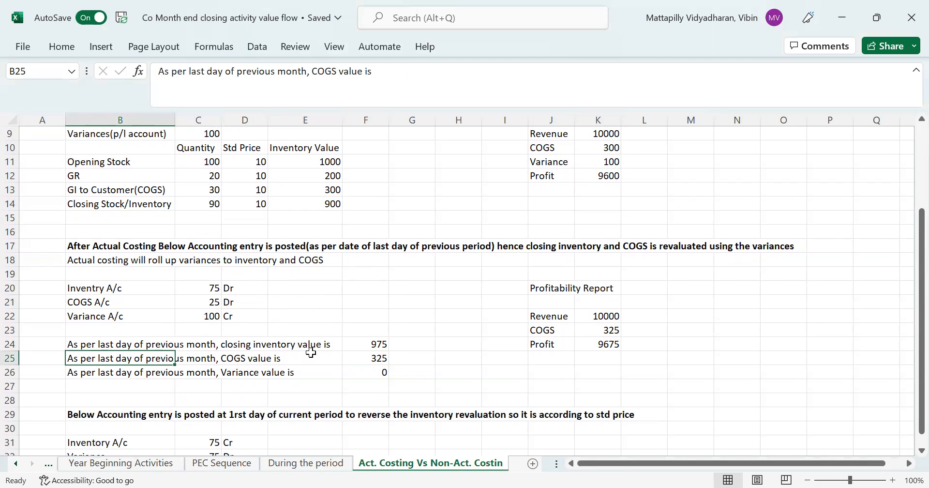
left_click(368, 358)
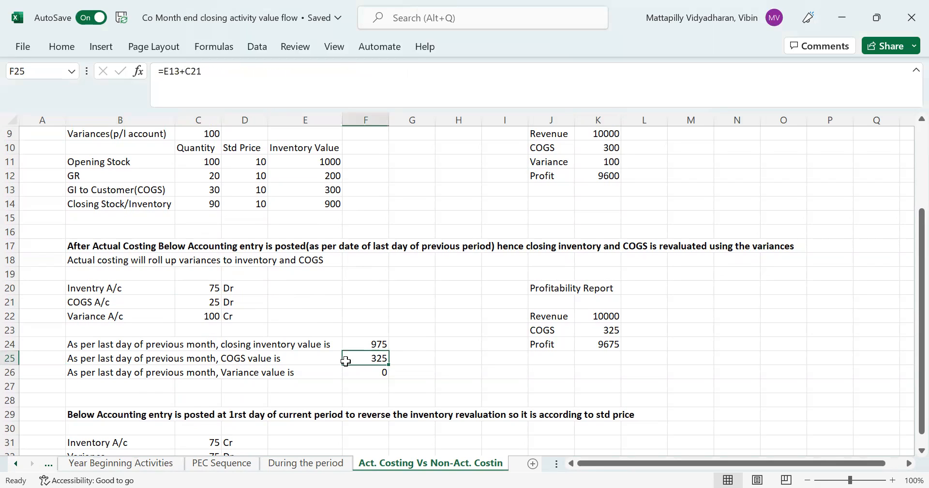
mouse_move(194, 379)
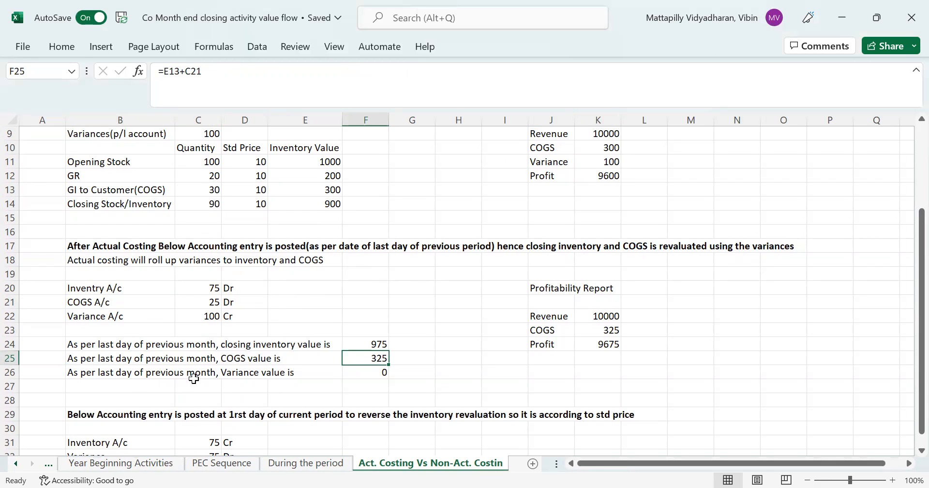
left_click(365, 373)
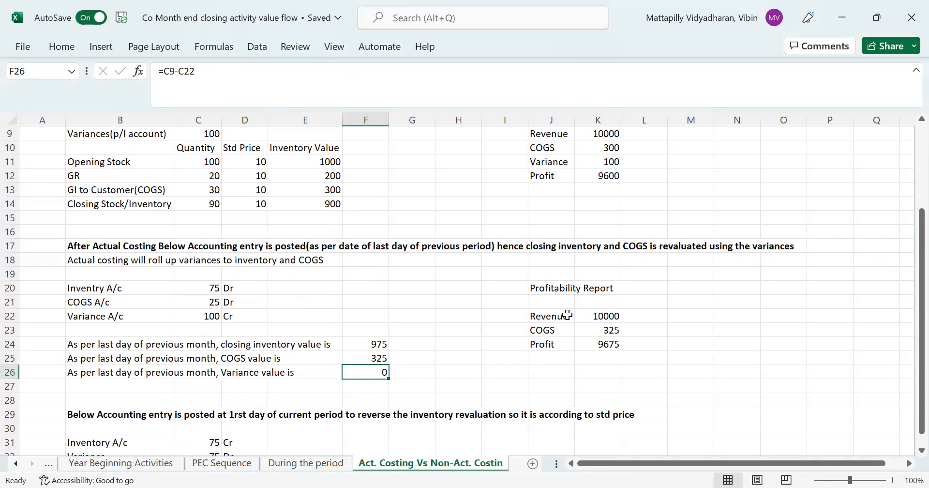
mouse_move(523, 294)
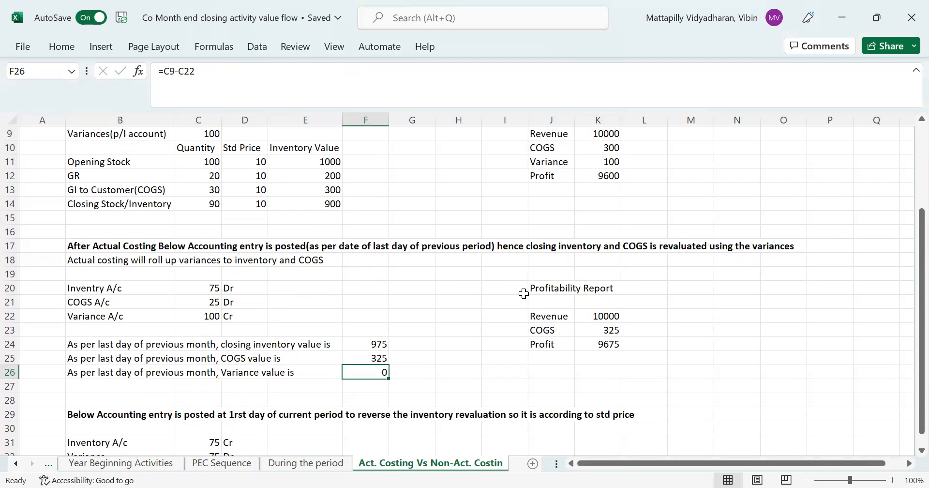
mouse_move(530, 298)
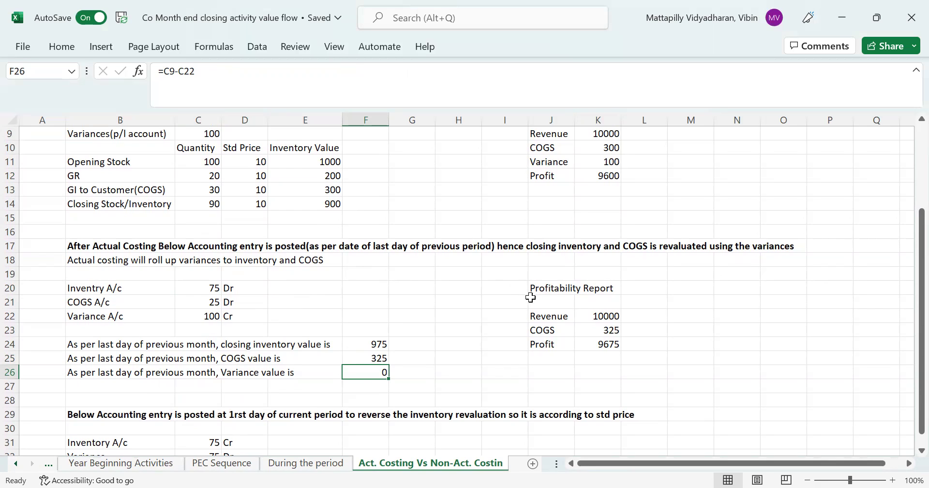
mouse_move(534, 303)
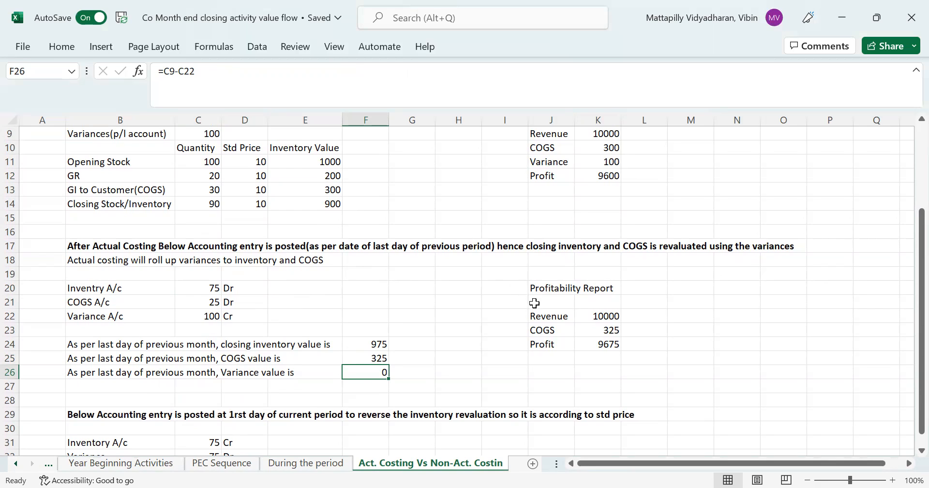
left_click(550, 317)
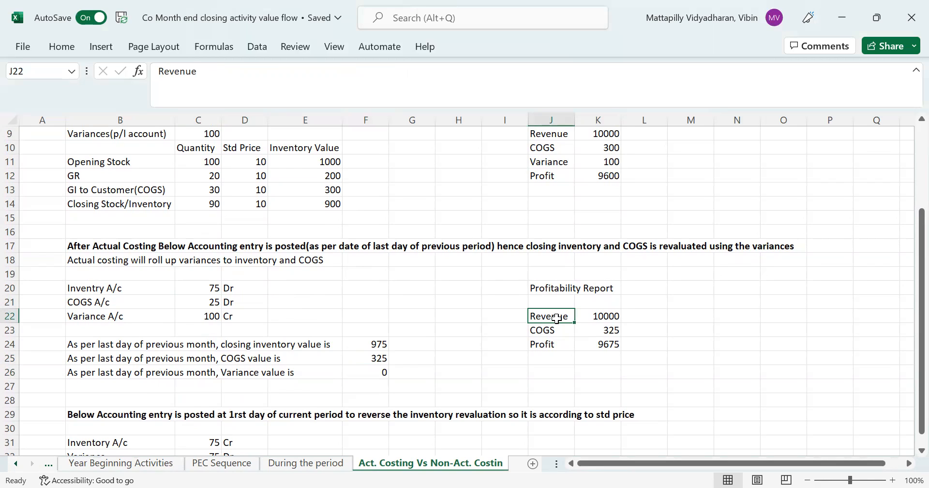
left_click(598, 315)
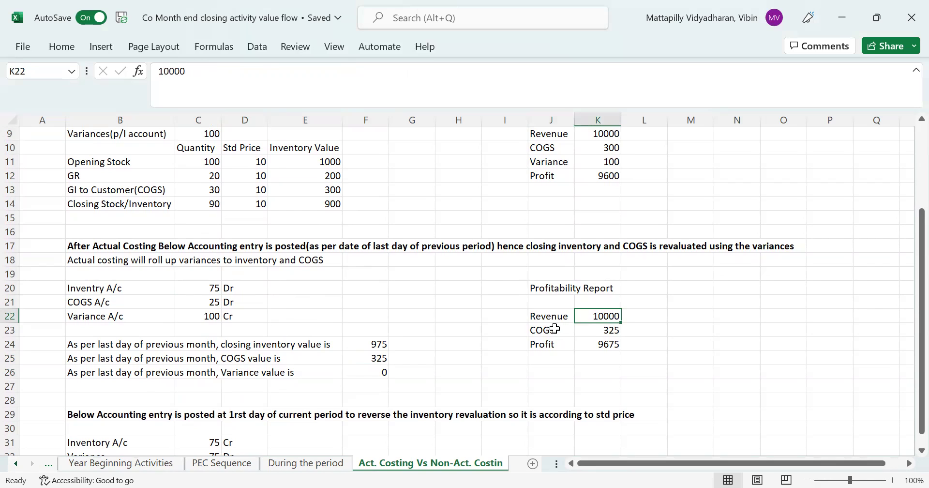
left_click(604, 330)
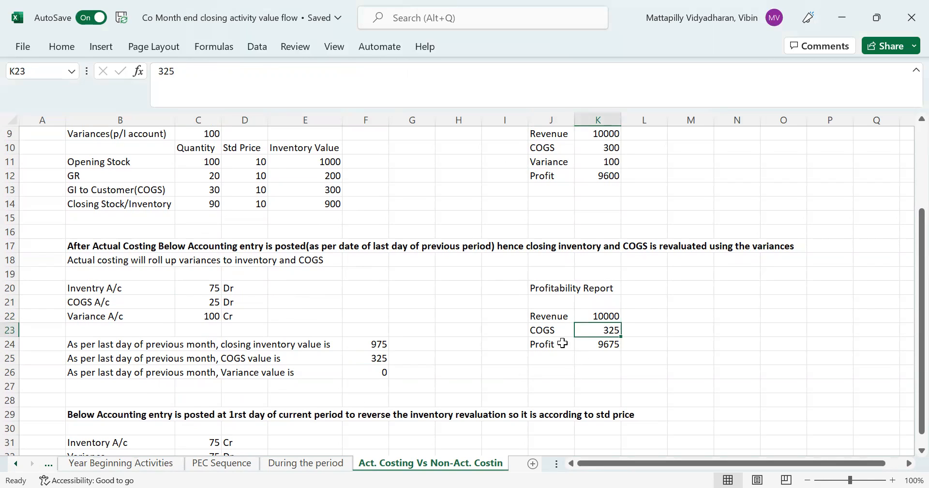
mouse_move(567, 367)
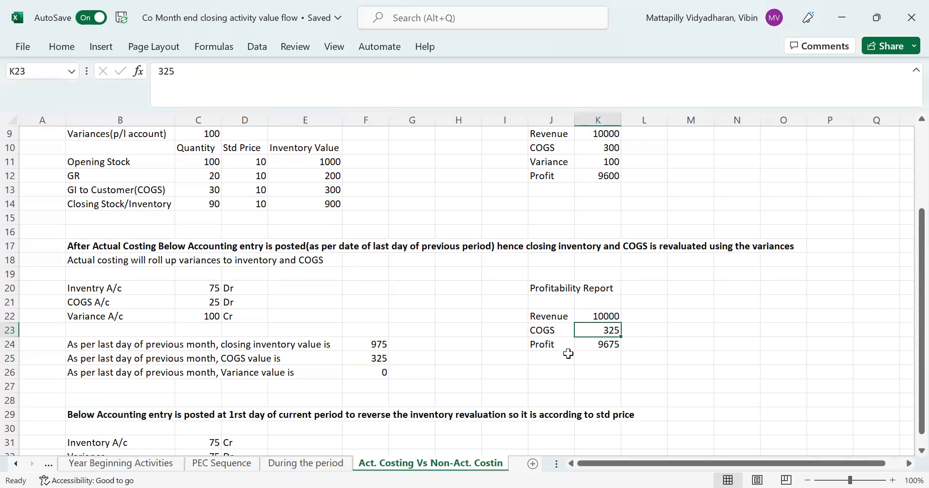
mouse_move(537, 343)
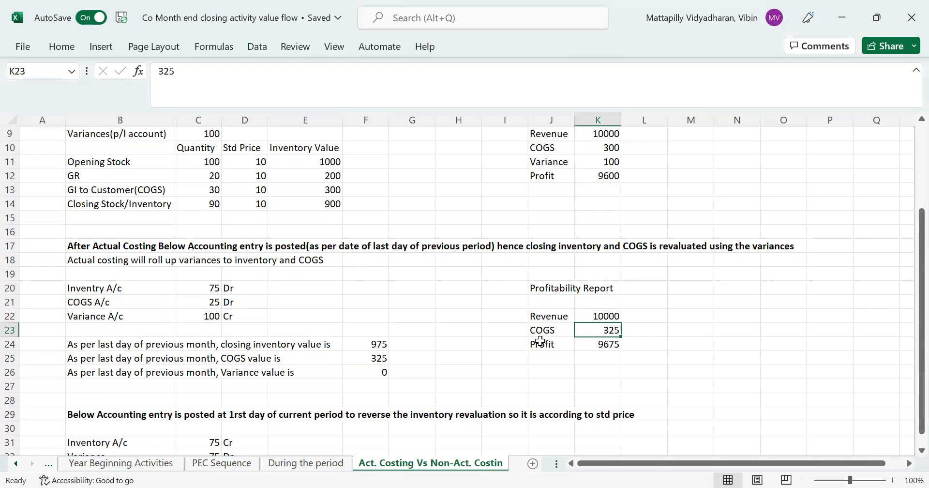
mouse_move(603, 339)
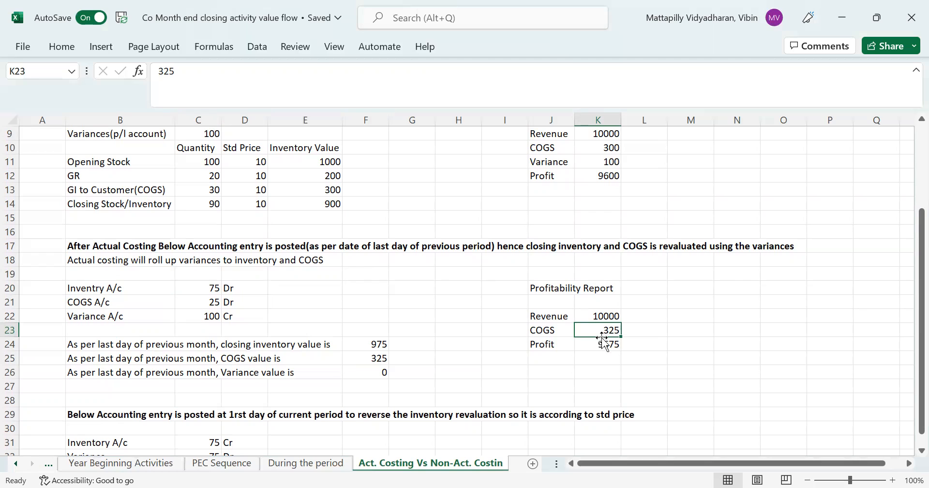
left_click(542, 345)
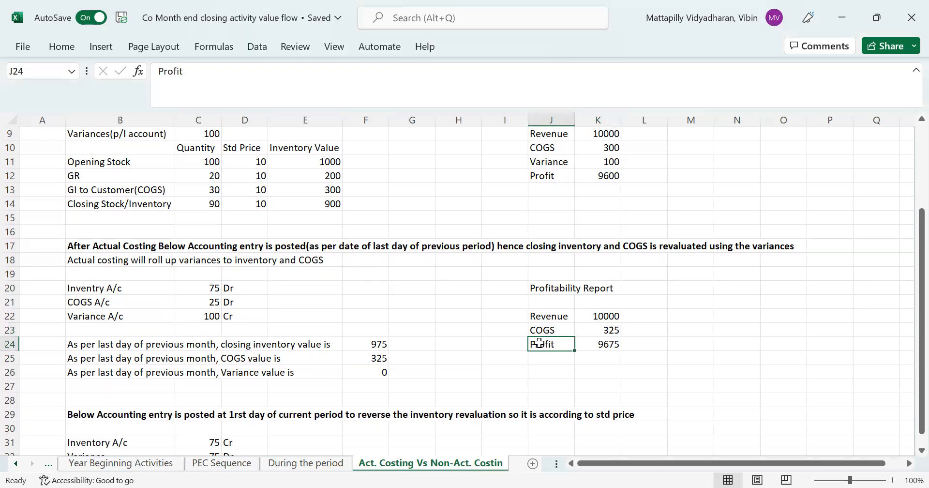
mouse_move(610, 349)
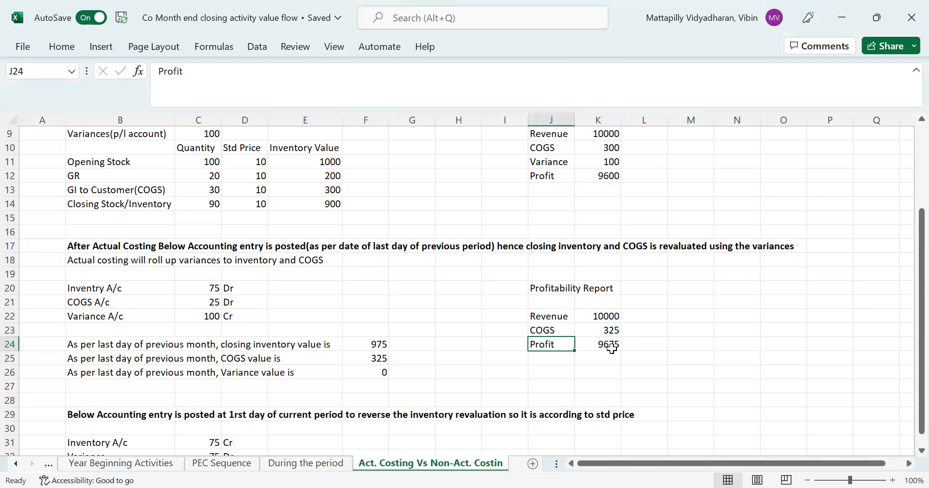
mouse_move(592, 344)
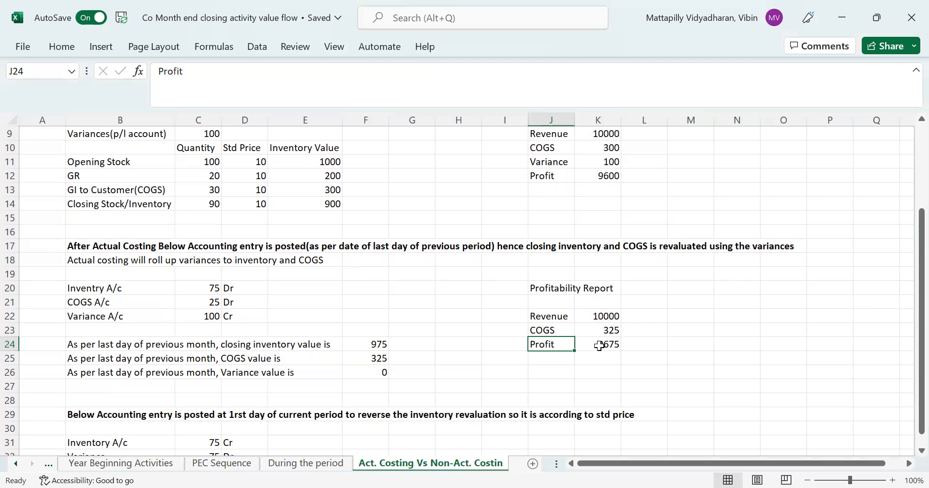
left_click(605, 345)
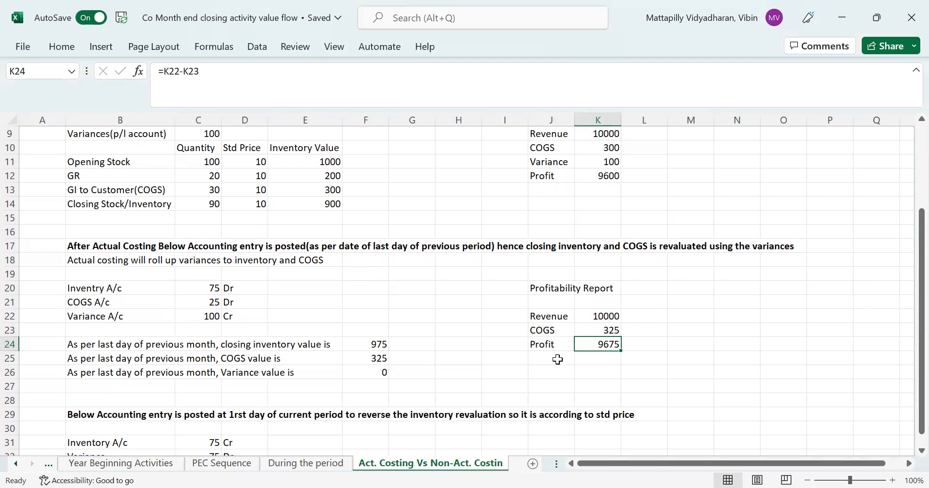
mouse_move(424, 308)
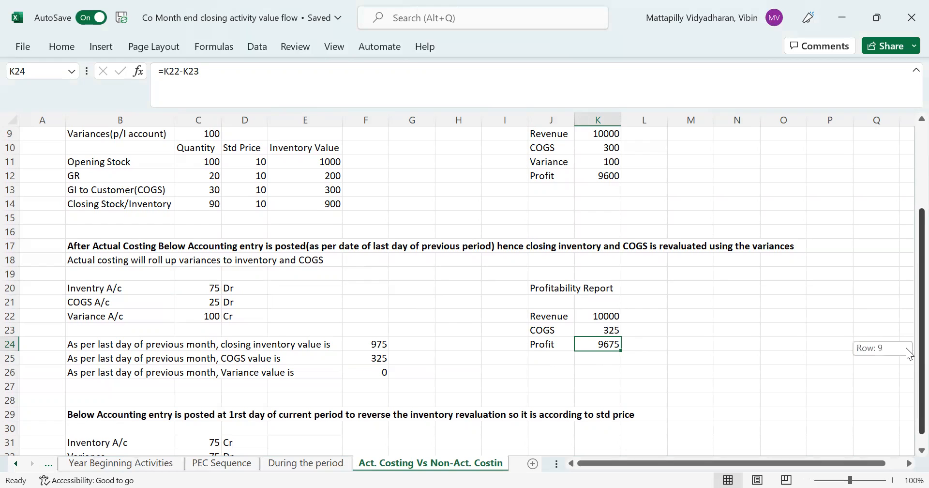
scroll("down", 3)
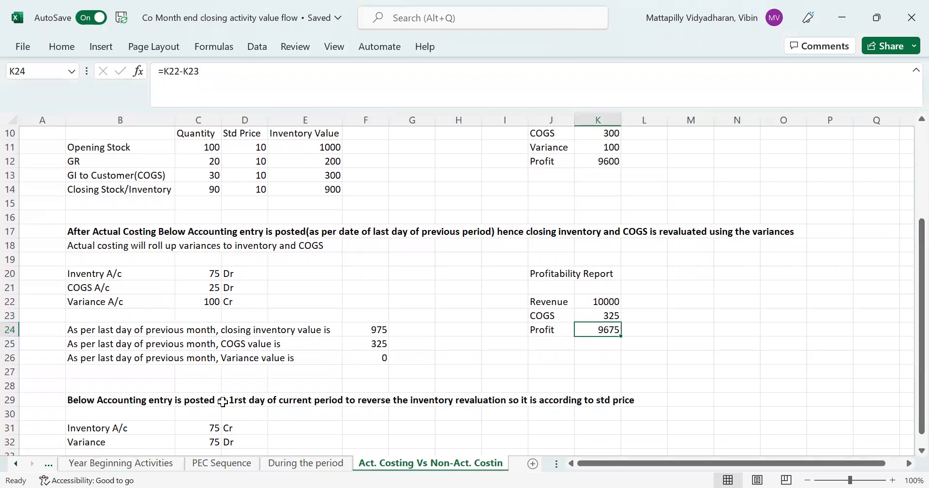
mouse_move(167, 419)
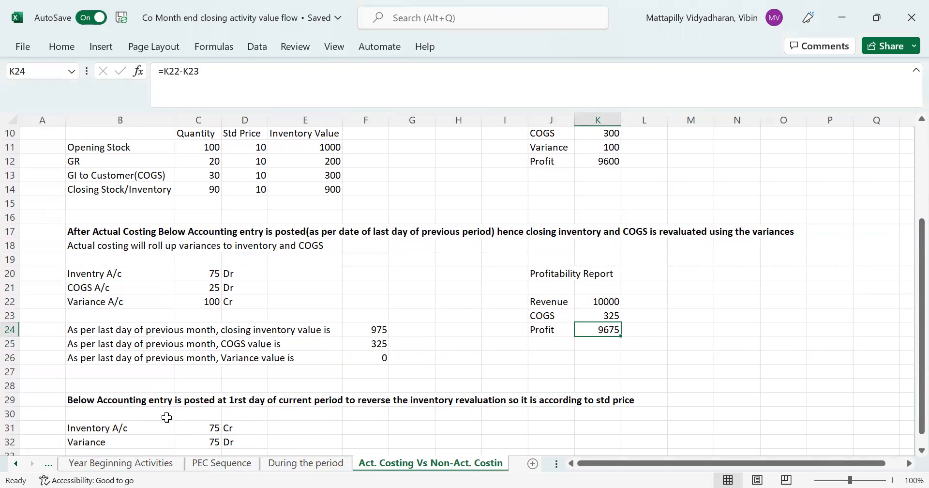
mouse_move(213, 271)
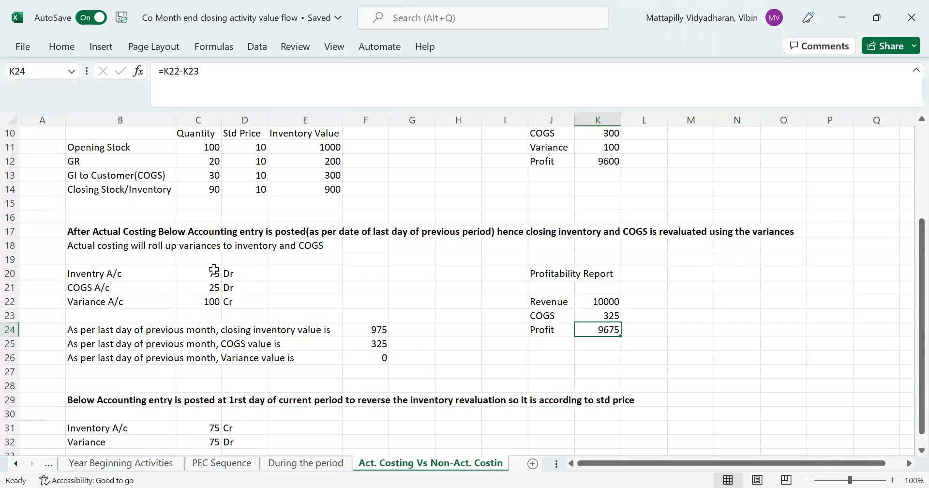
left_click(197, 274)
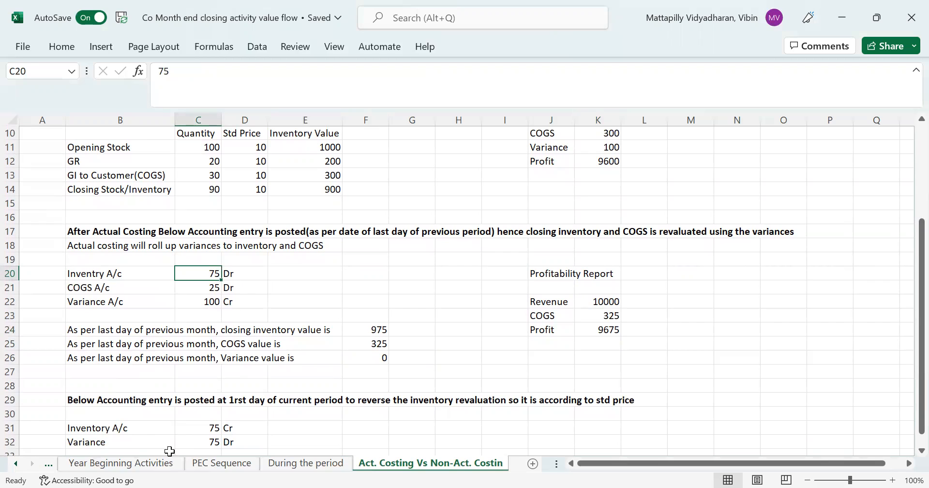
left_click(198, 442)
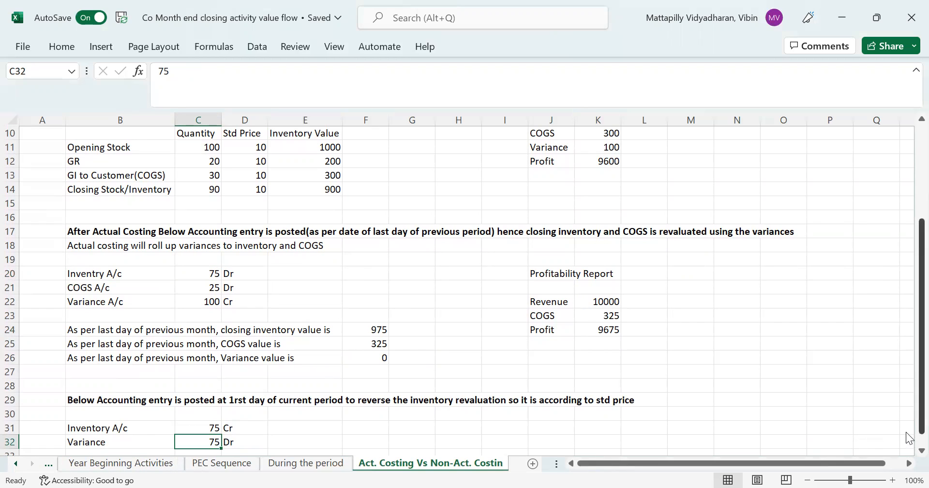
scroll("down", 3)
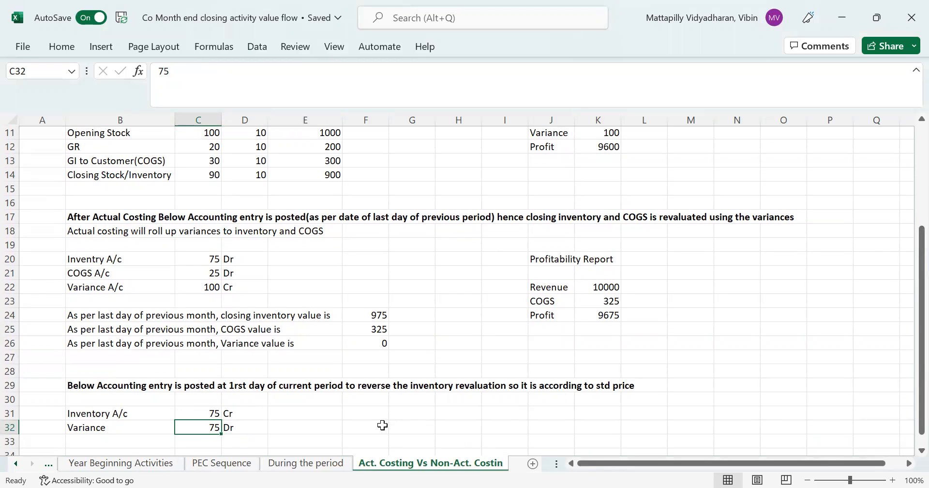
mouse_move(335, 398)
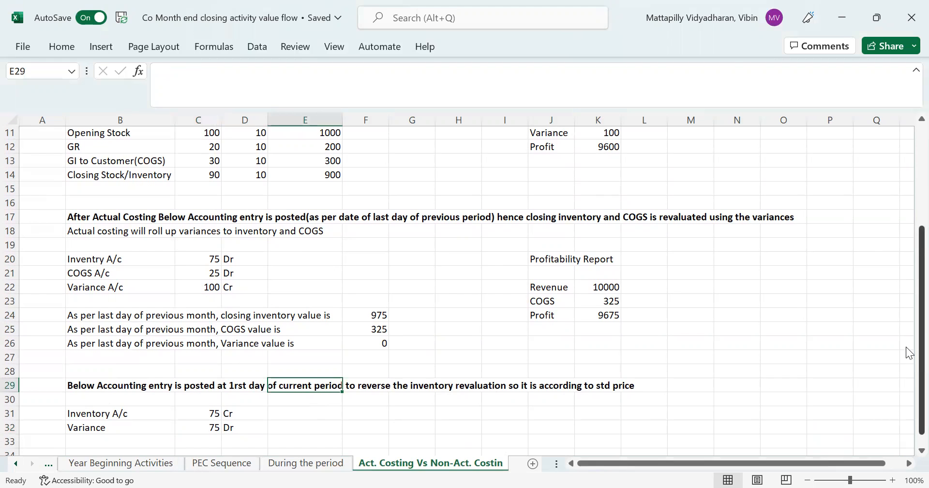
scroll("up", 3)
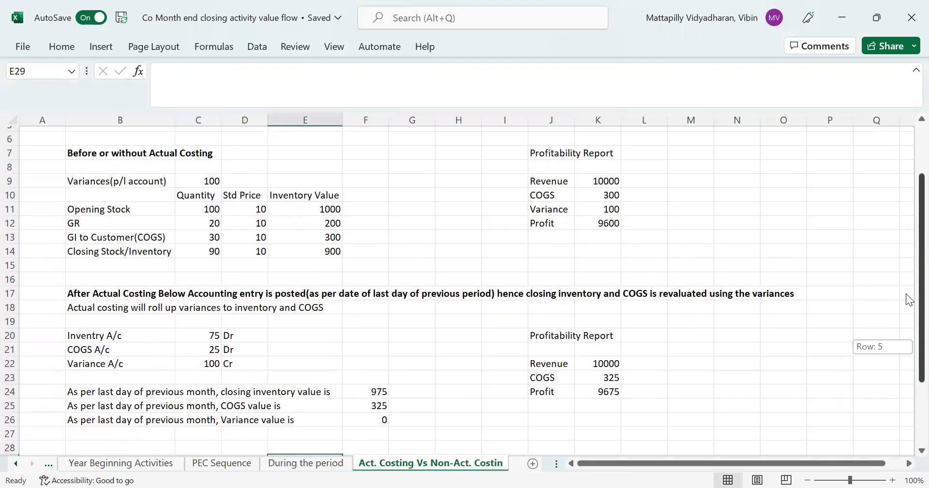
scroll("down", 3)
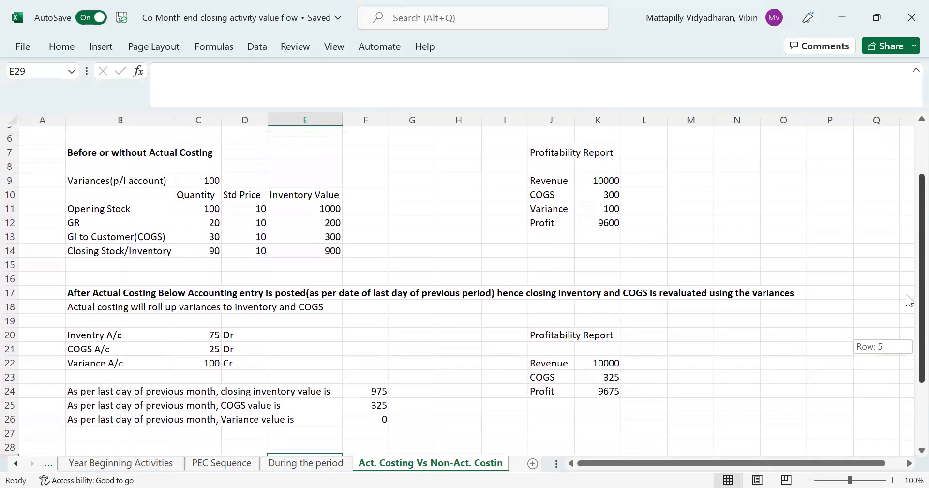
scroll("down", 3)
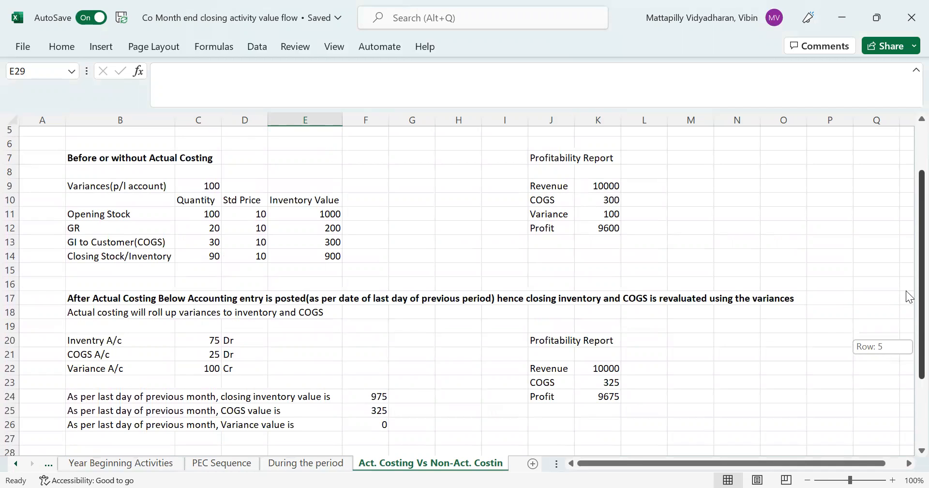
mouse_move(907, 292)
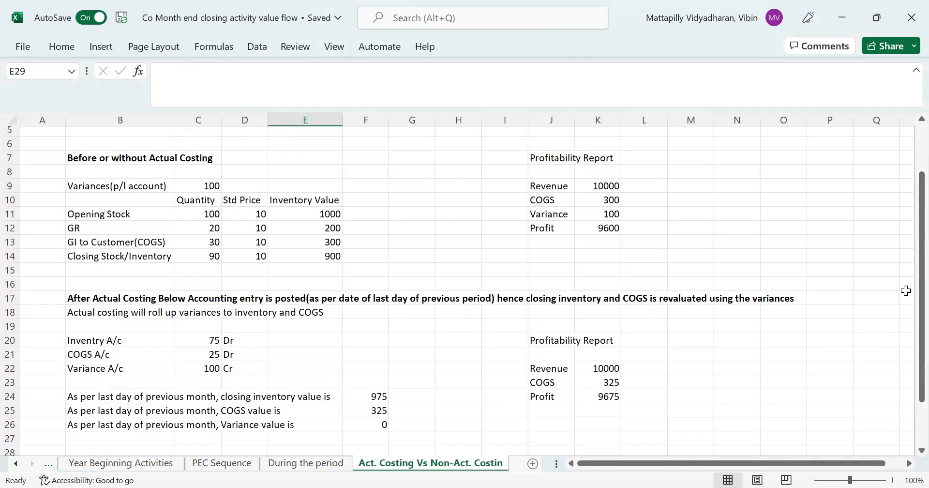
mouse_move(909, 293)
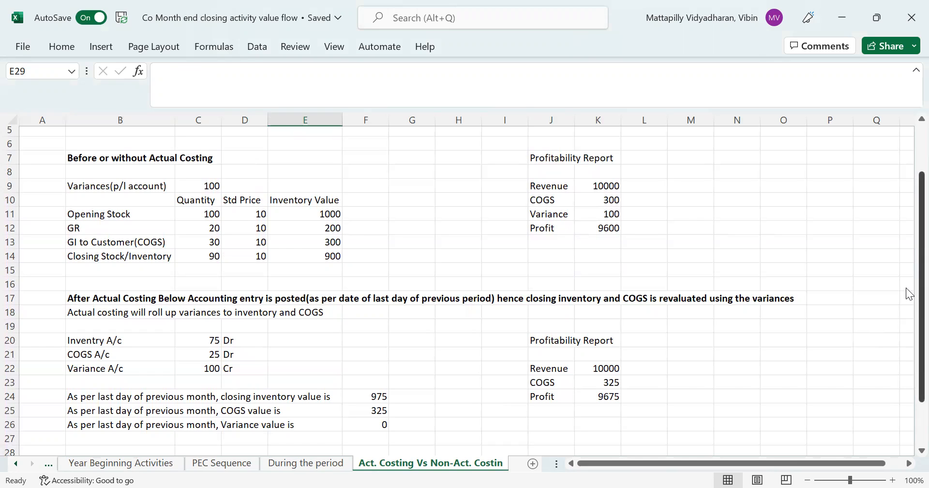